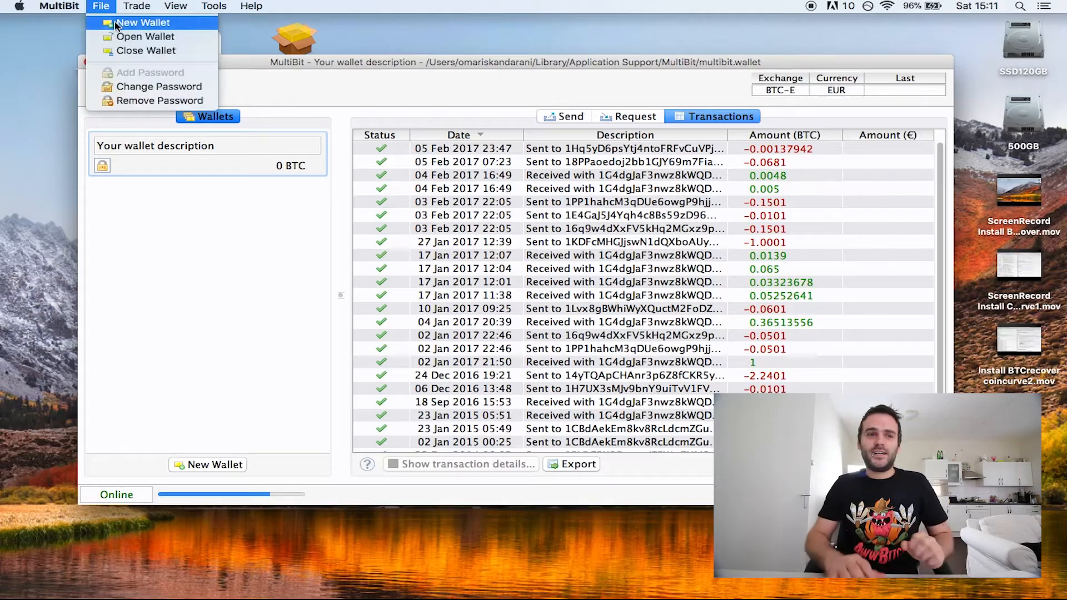
Step: Create a new MultiBit wallet and save it as Multi.wallet
{"action": "left_click", "coordinate": [145, 22]}
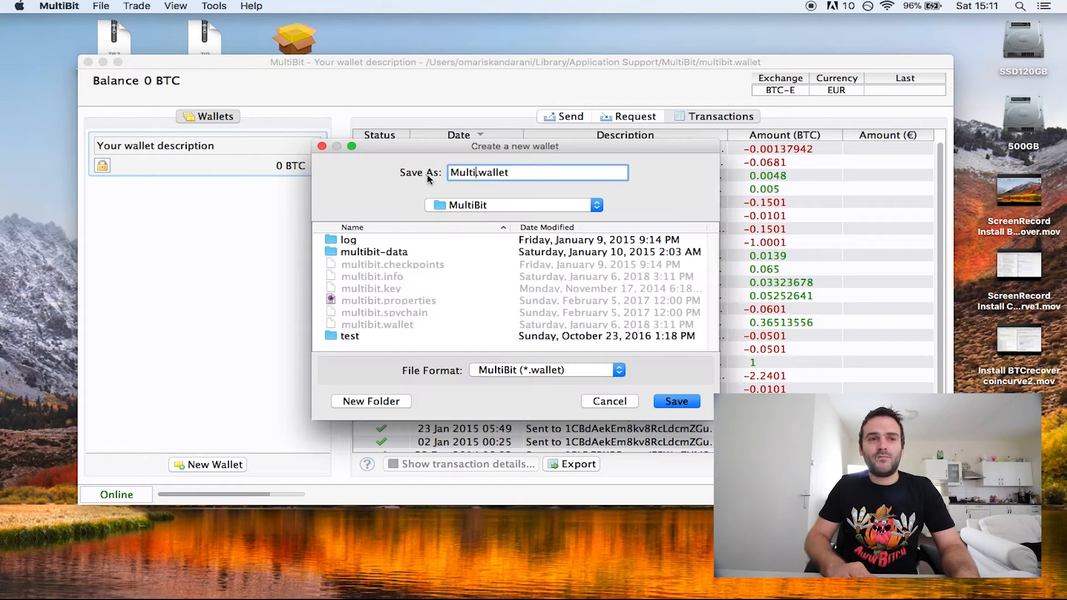
{"action": "left_click", "coordinate": [676, 402]}
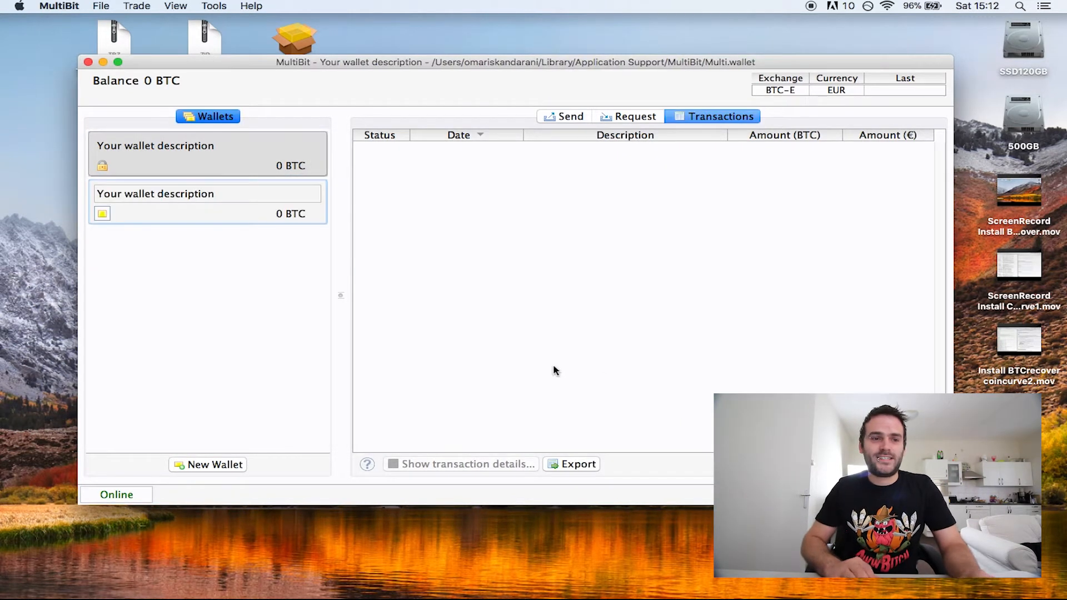
Step: Add a password to Multi.wallet so its private keys are backed up
{"action": "left_click", "coordinate": [100, 6]}
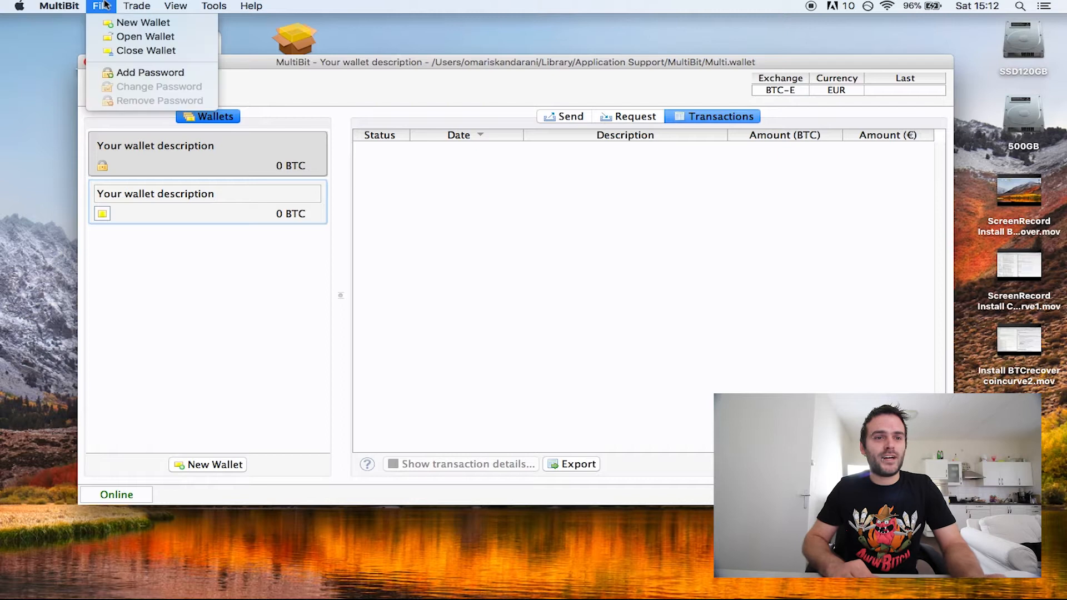
{"action": "left_click", "coordinate": [149, 72]}
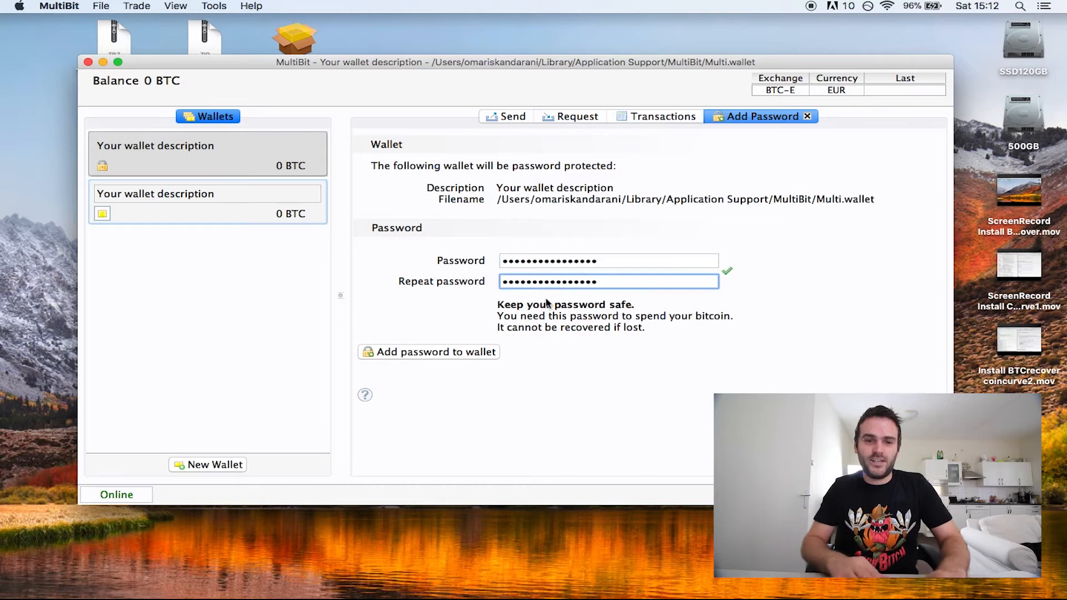
{"action": "left_click", "coordinate": [429, 351]}
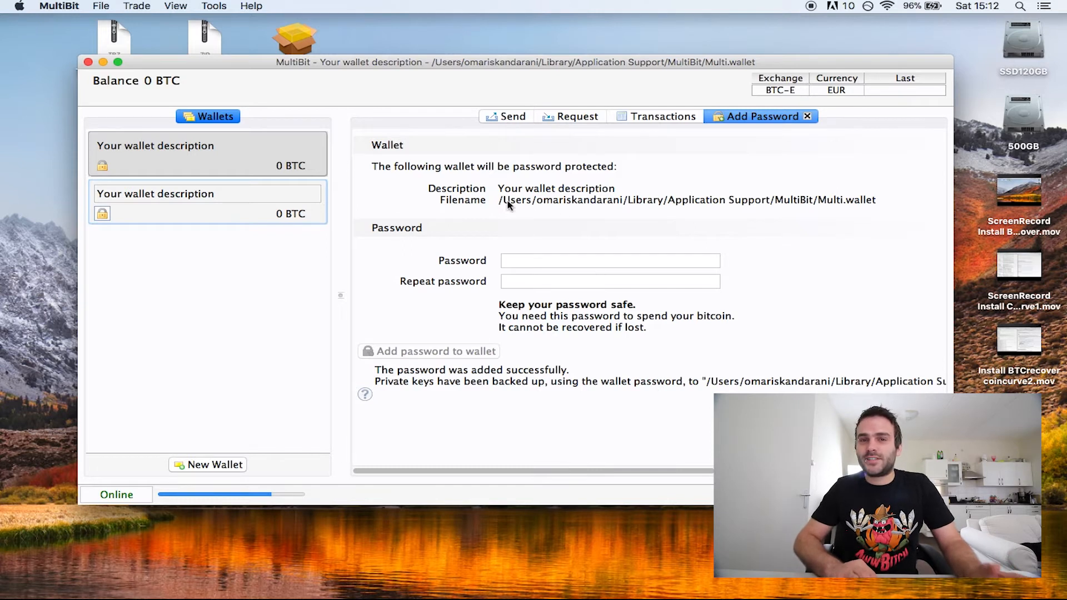
{"action": "mouse_move", "coordinate": [673, 206]}
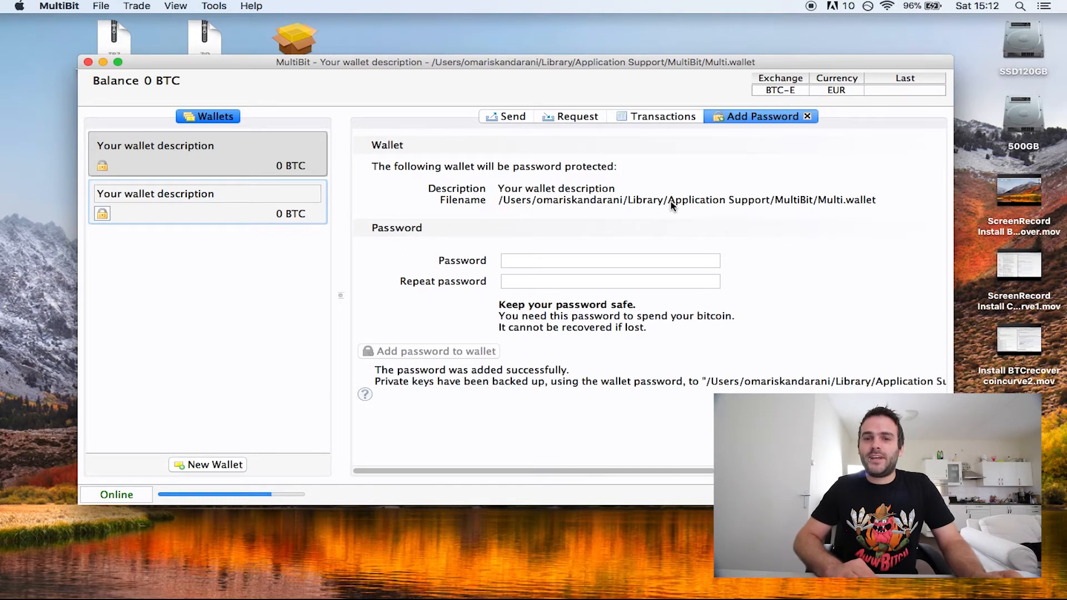
{"action": "mouse_move", "coordinate": [542, 280]}
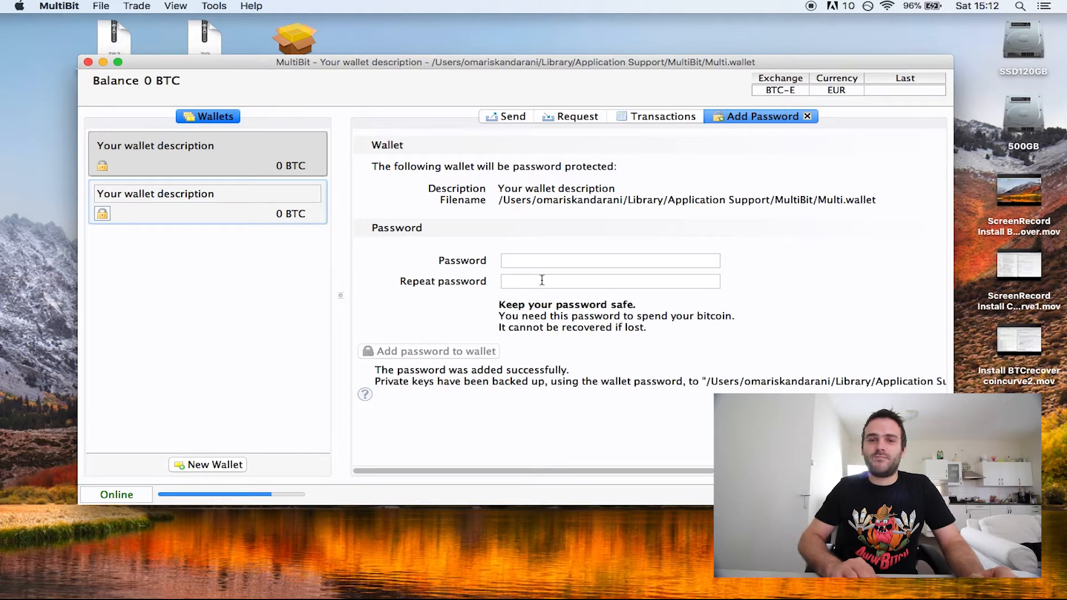
{"action": "mouse_move", "coordinate": [50, 584]}
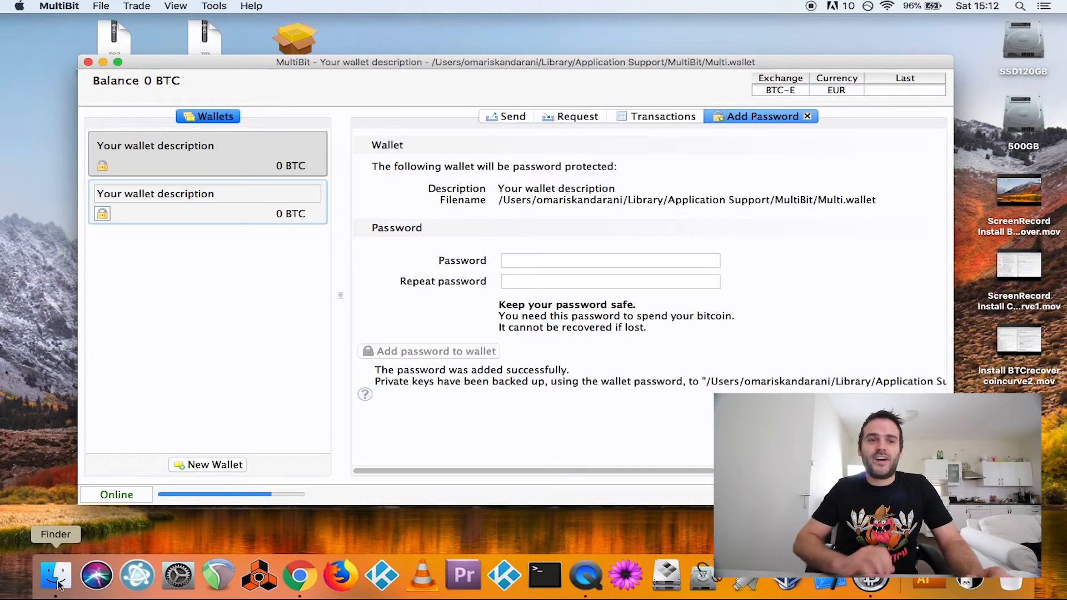
Step: Show the home folder, containing btcrecover-master, in a new Finder window
{"action": "left_click", "coordinate": [54, 577]}
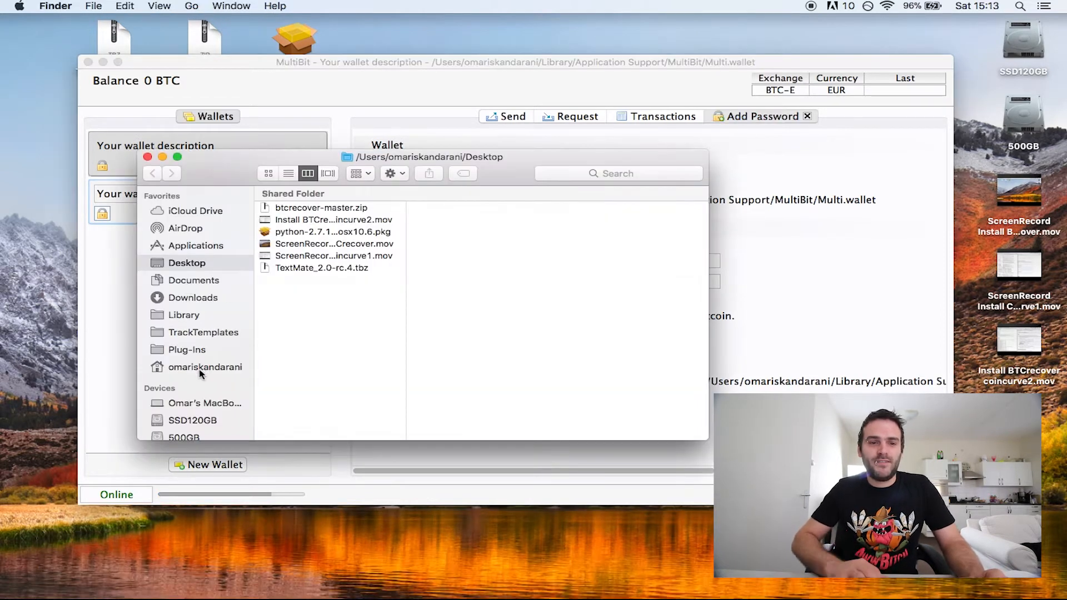
{"action": "left_click", "coordinate": [205, 367]}
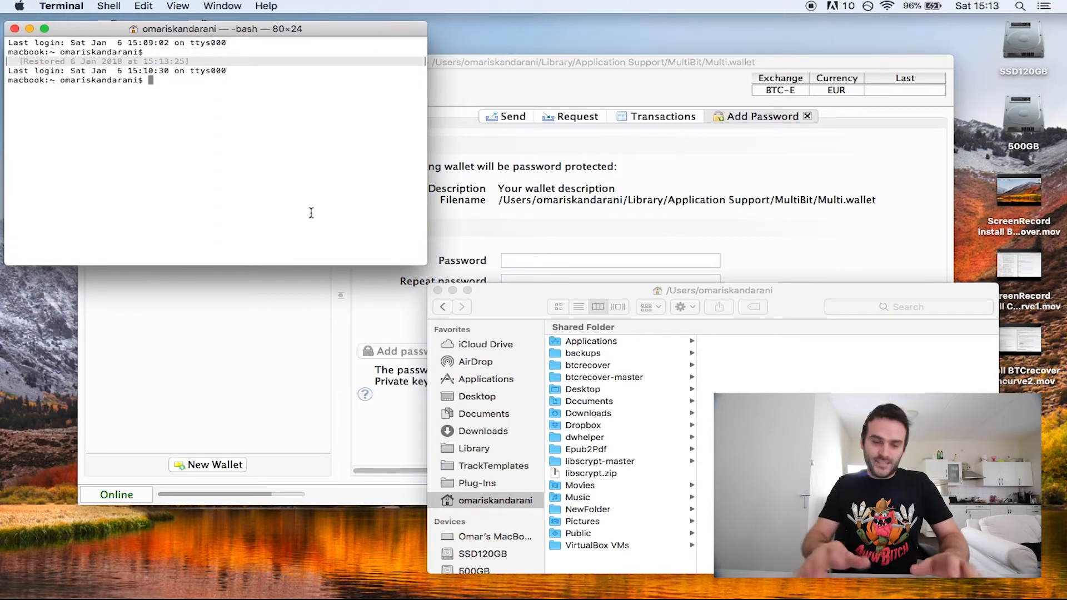
Step: Set Finder's AppleShowAllFiles to true and relaunch Finder to reveal hidden files
{"action": "type", "text": "defaults w"}
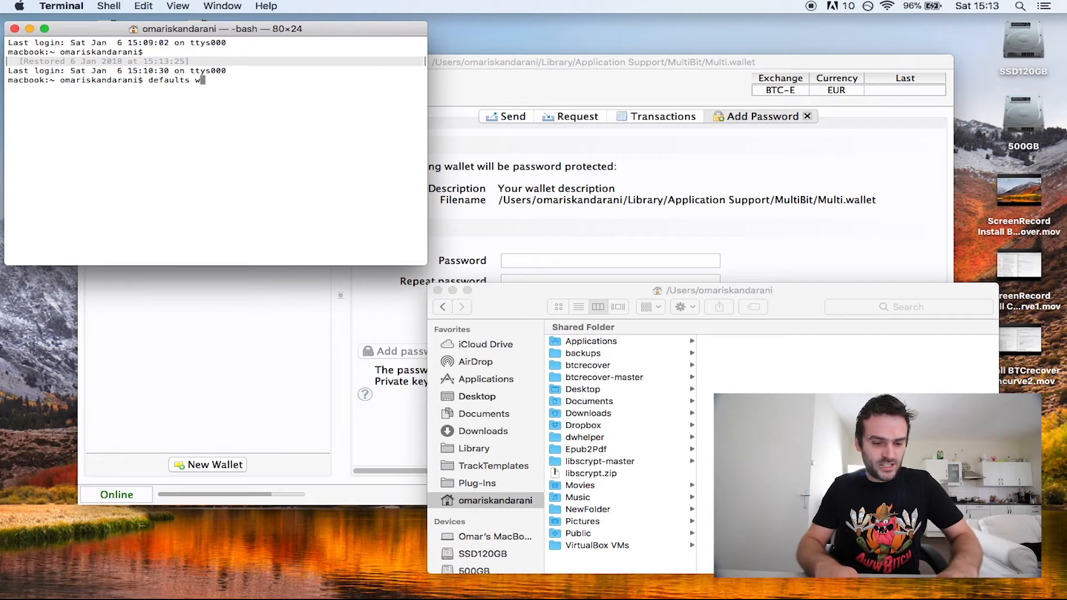
{"action": "type", "text": "rite com."}
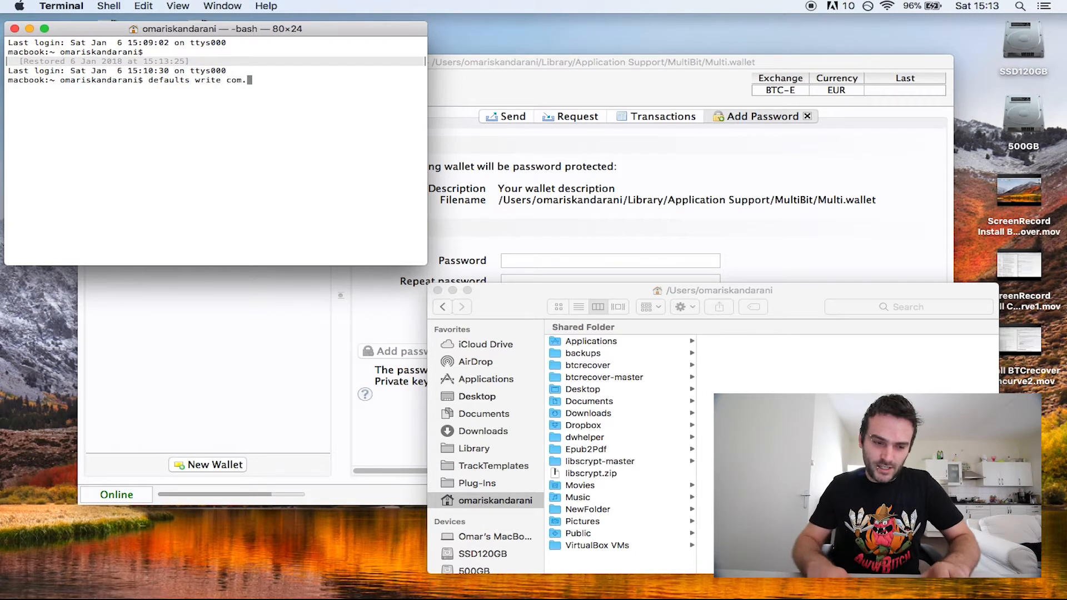
{"action": "type", "text": "apple.finder AppleShow"}
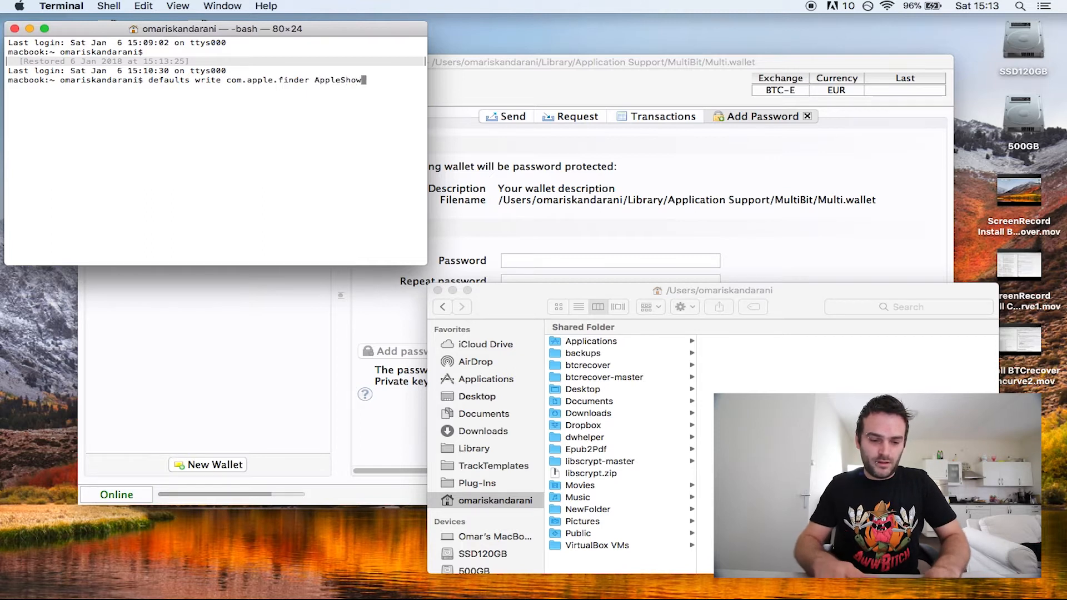
{"action": "type", "text": "AllFiles true"}
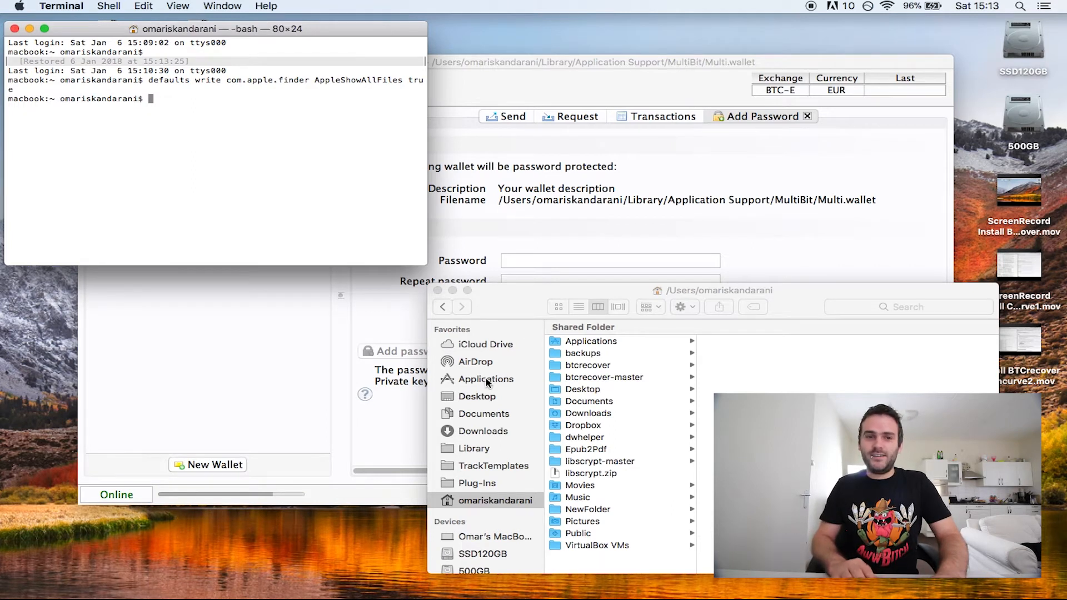
{"action": "type", "text": "killall Finder"}
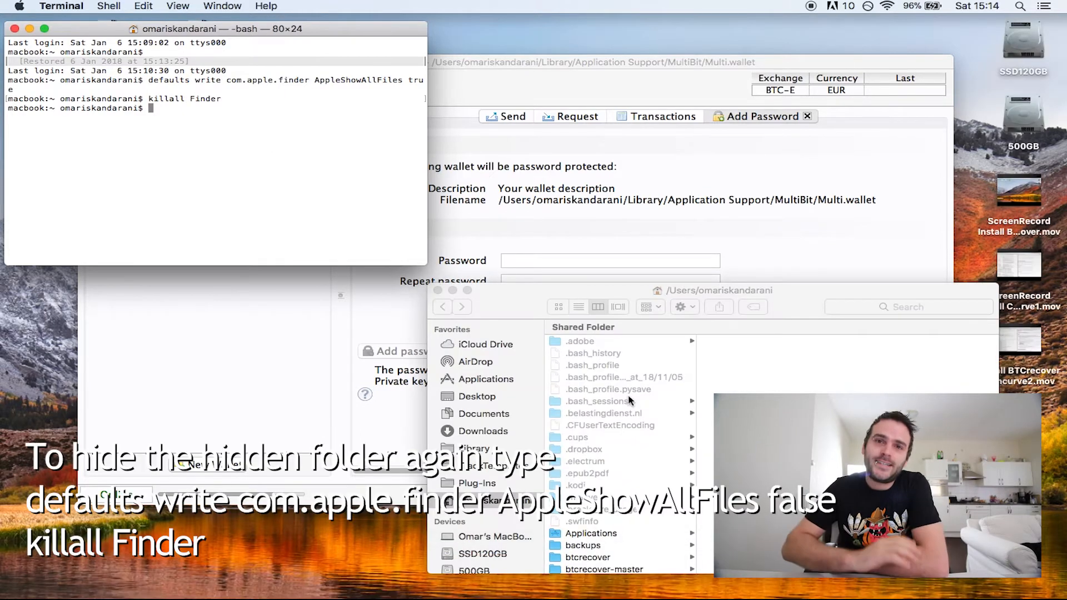
Step: Navigate Library > Application Support > MultiBit and into the Multi-data folder
{"action": "scroll", "scroll_direction": "down", "scroll_amount": 3}
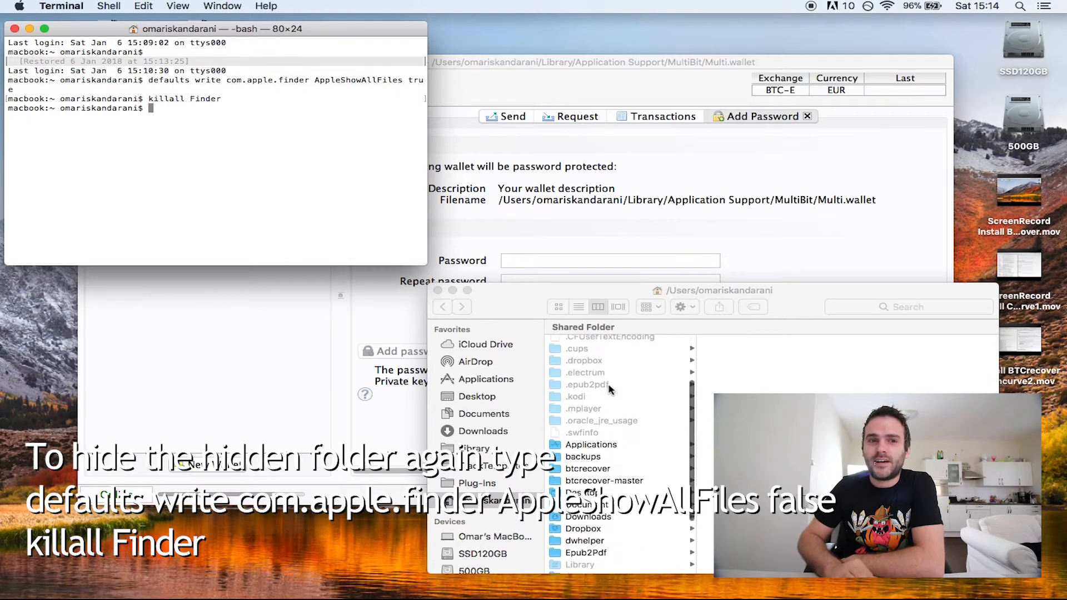
{"action": "scroll", "scroll_direction": "down", "scroll_amount": 3}
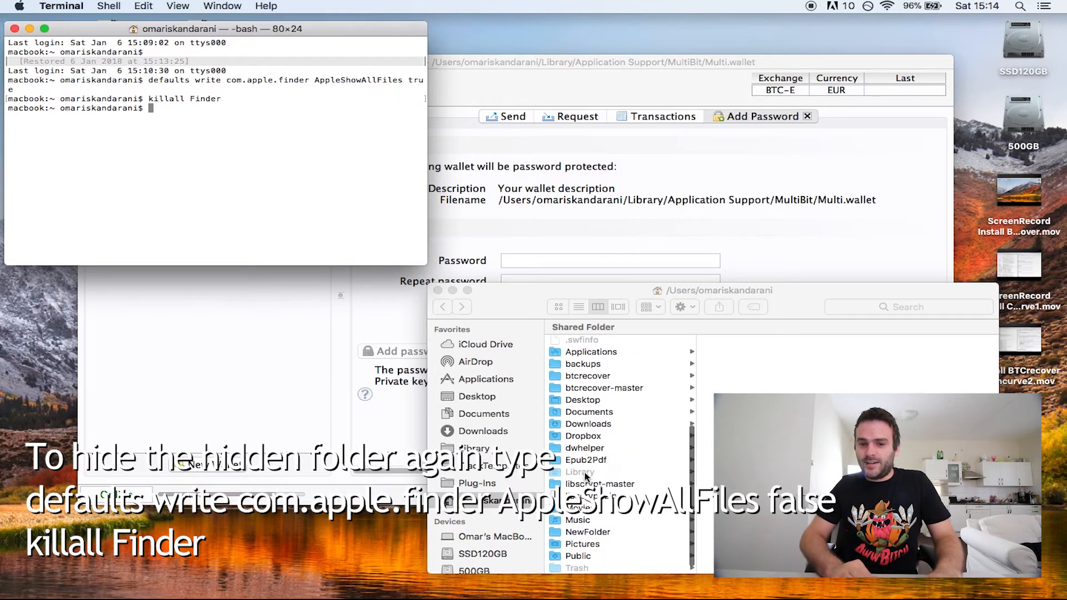
{"action": "left_click", "coordinate": [580, 472]}
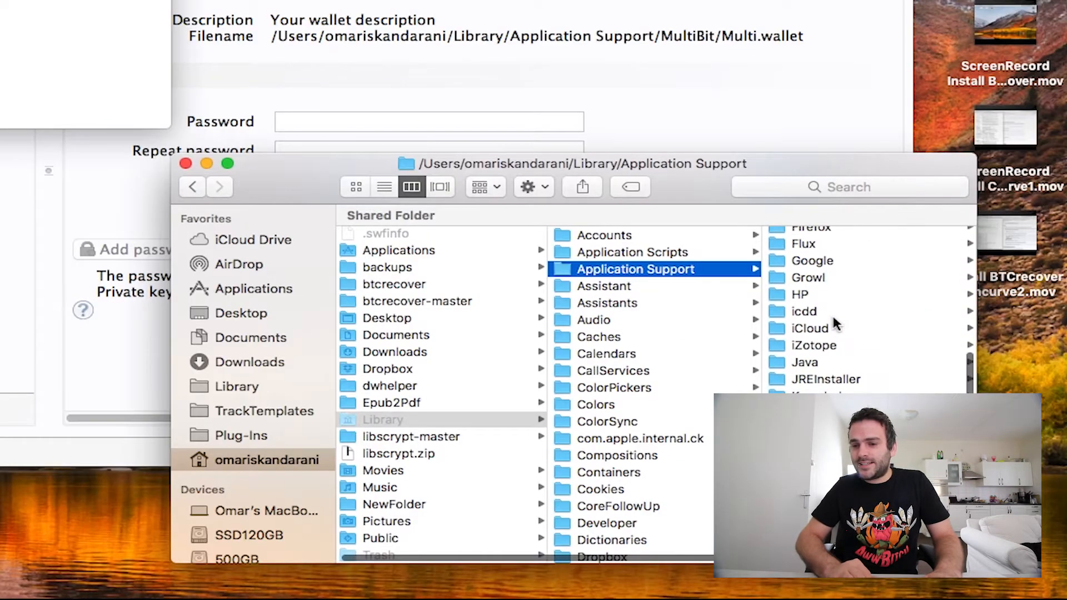
{"action": "scroll", "scroll_direction": "down", "scroll_amount": 3}
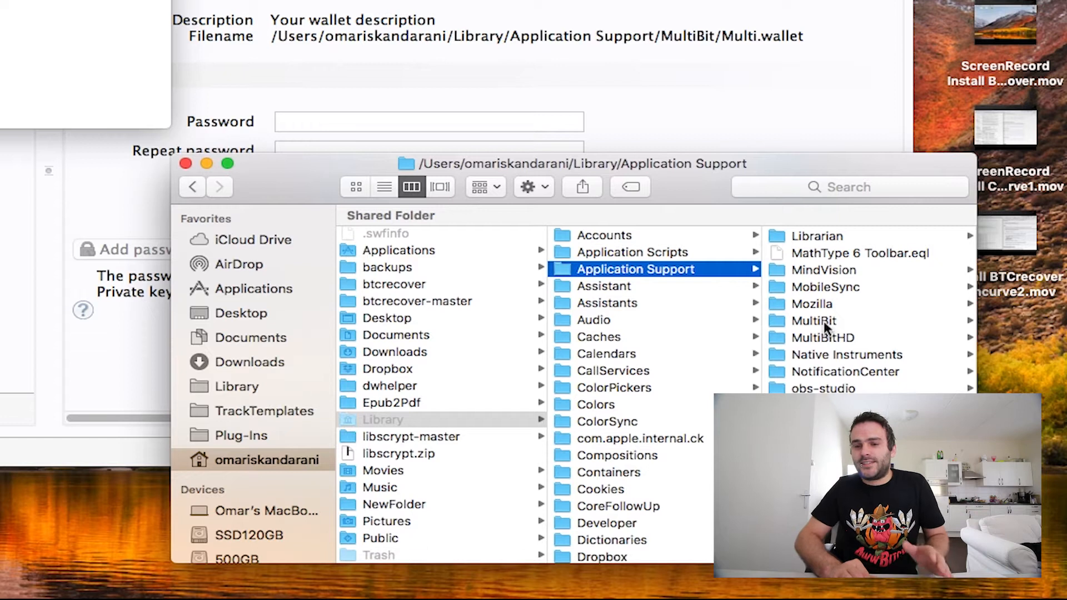
{"action": "left_click", "coordinate": [813, 320]}
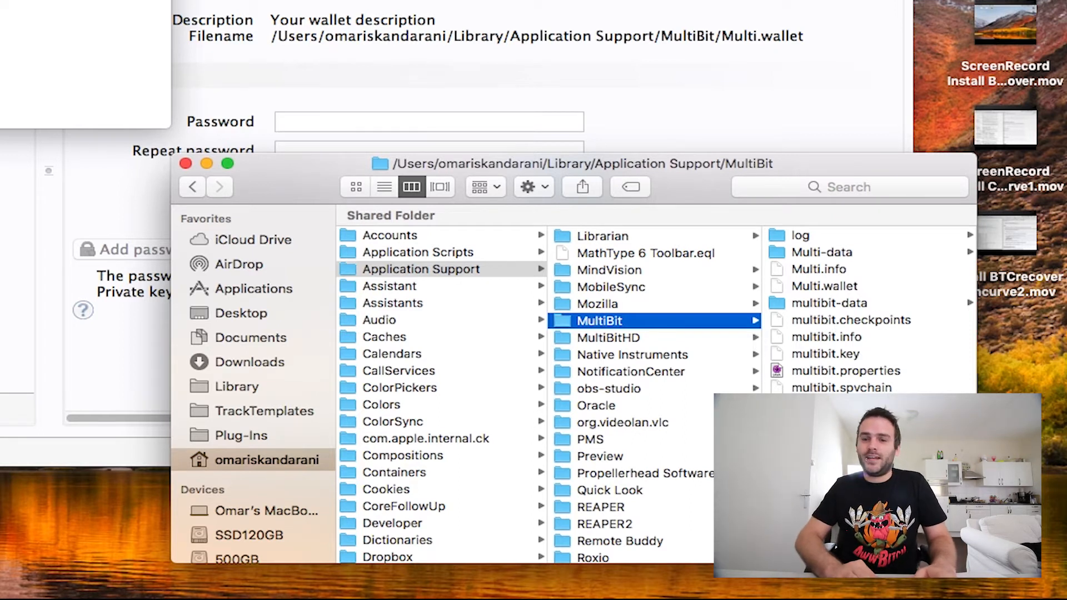
{"action": "mouse_move", "coordinate": [830, 296]}
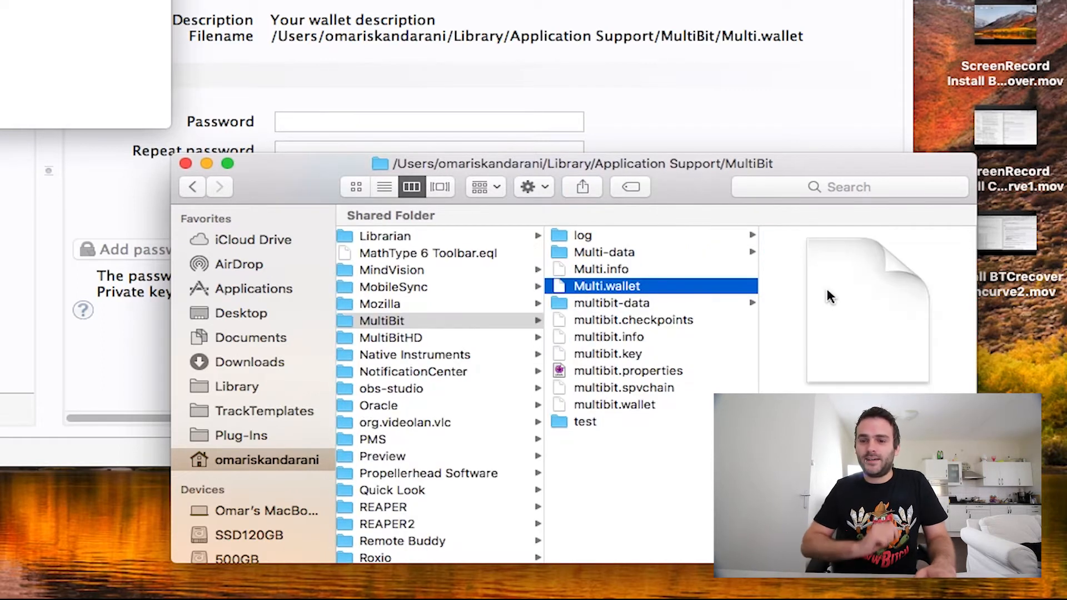
{"action": "mouse_move", "coordinate": [663, 260]}
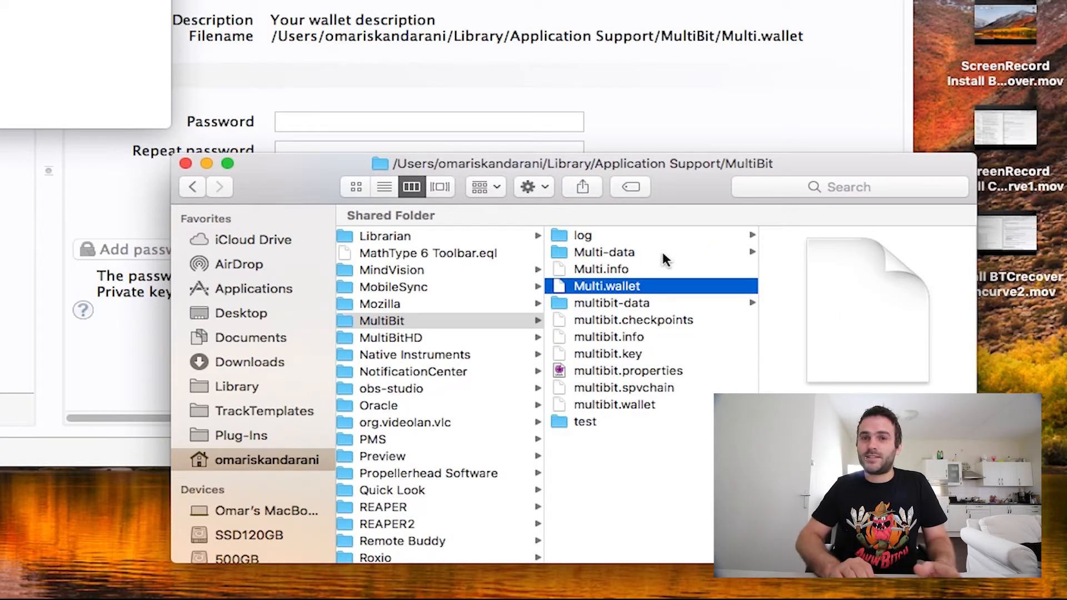
{"action": "left_click", "coordinate": [605, 253]}
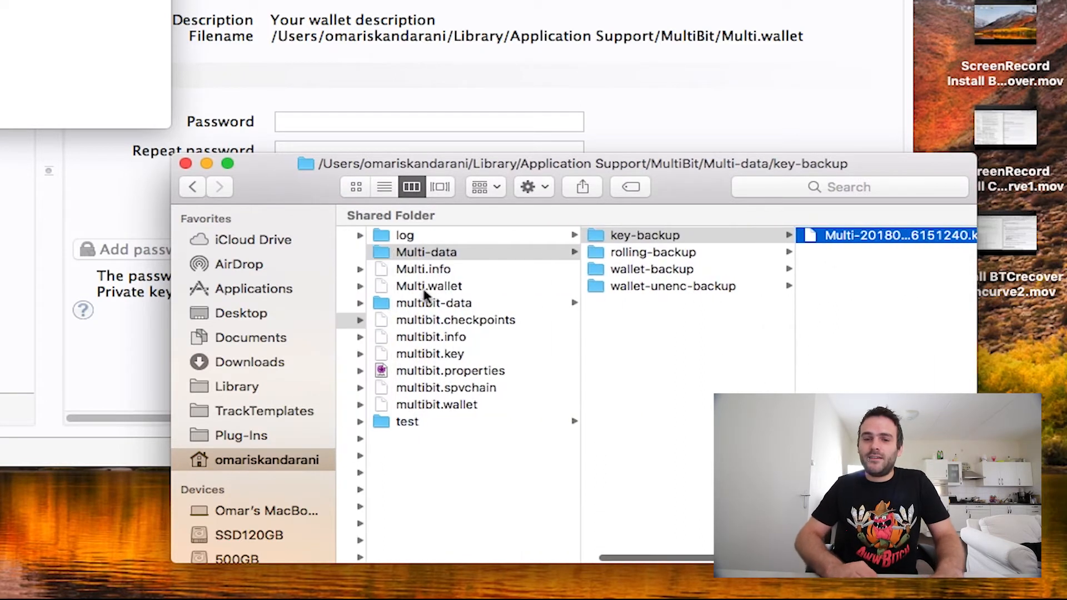
{"action": "mouse_move", "coordinate": [433, 299]}
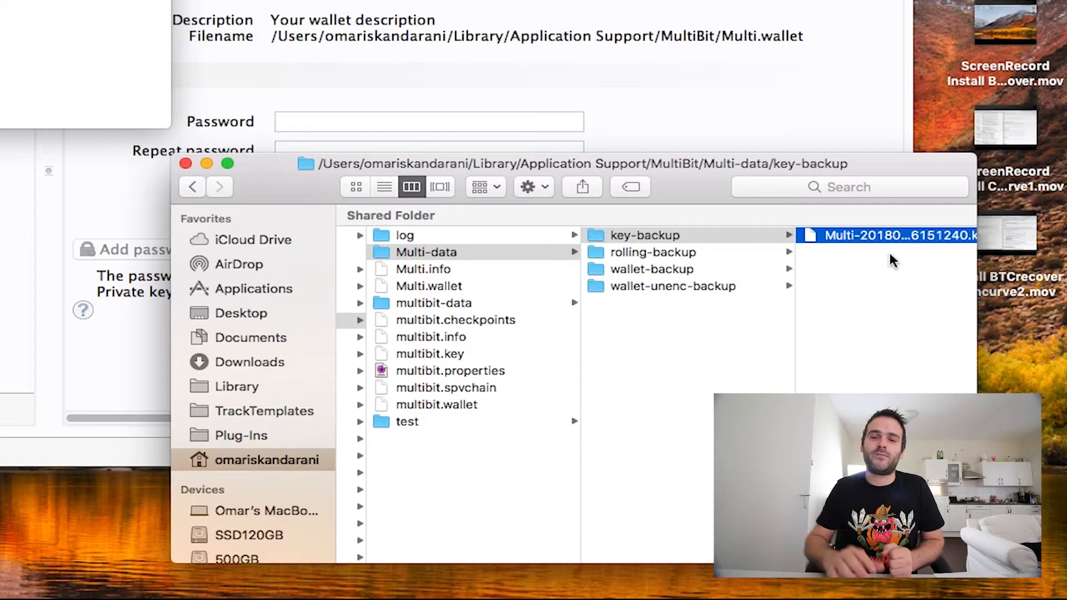
{"action": "mouse_move", "coordinate": [905, 302]}
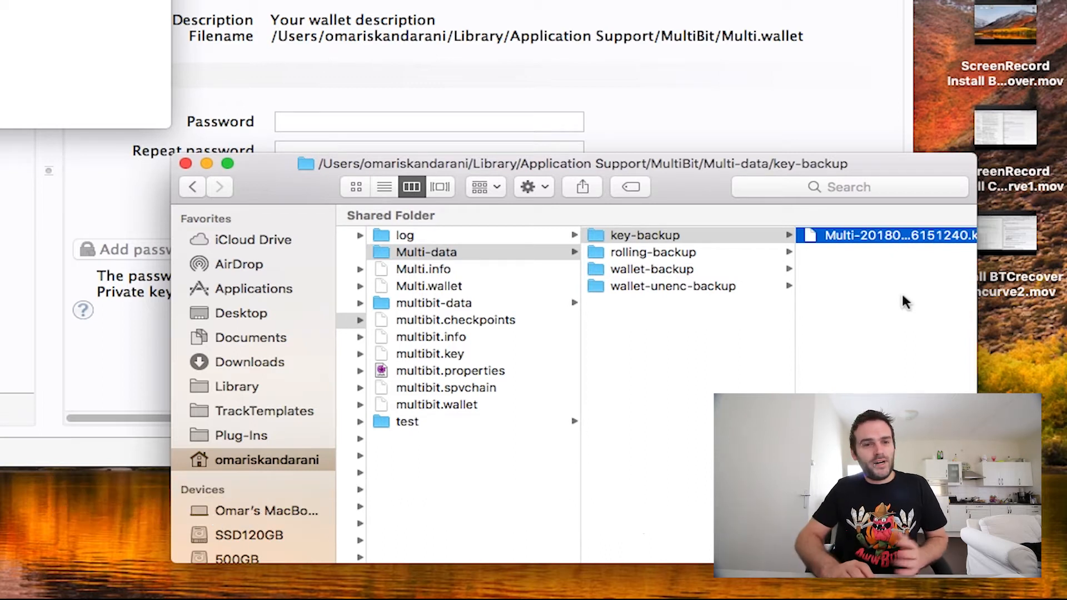
{"action": "mouse_move", "coordinate": [841, 305]}
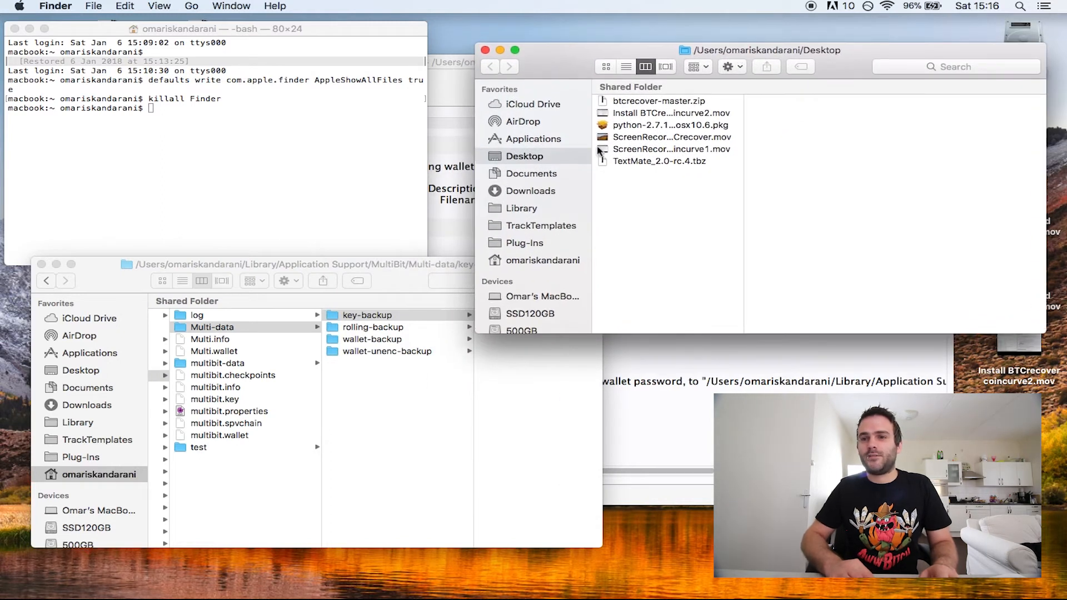
Step: Copy the Multi .key backup file from key-backup into the btcrecover-master folder
{"action": "left_click", "coordinate": [544, 260]}
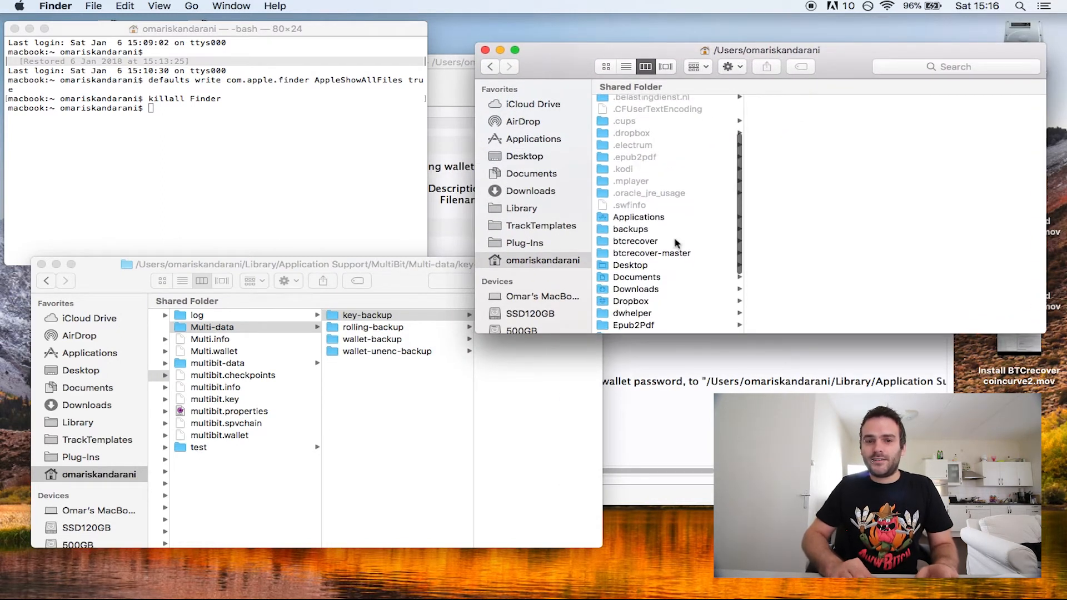
{"action": "left_click", "coordinate": [651, 253]}
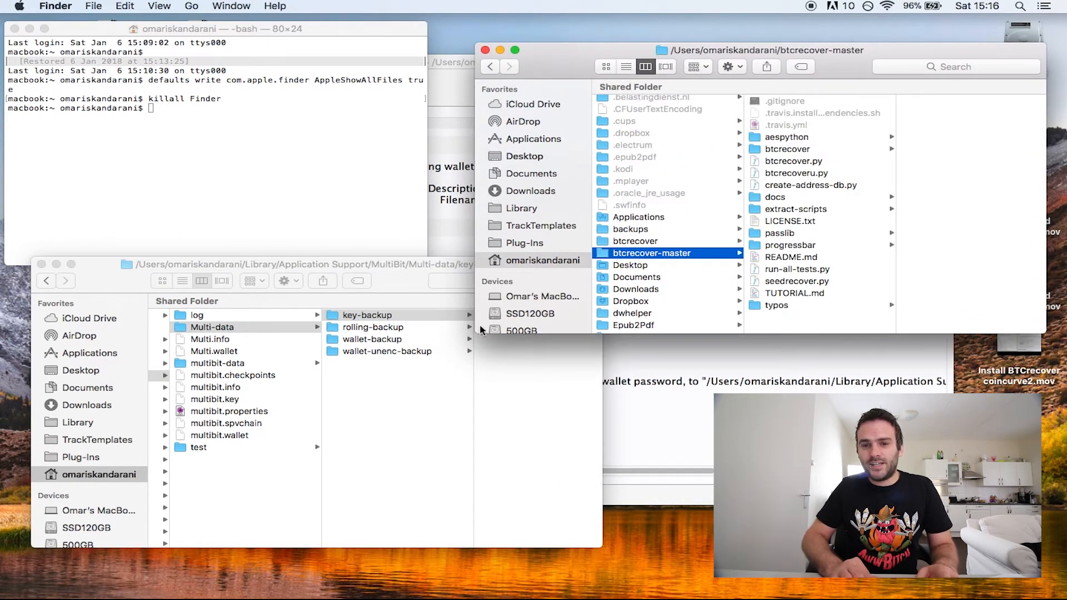
{"action": "left_click", "coordinate": [370, 316]}
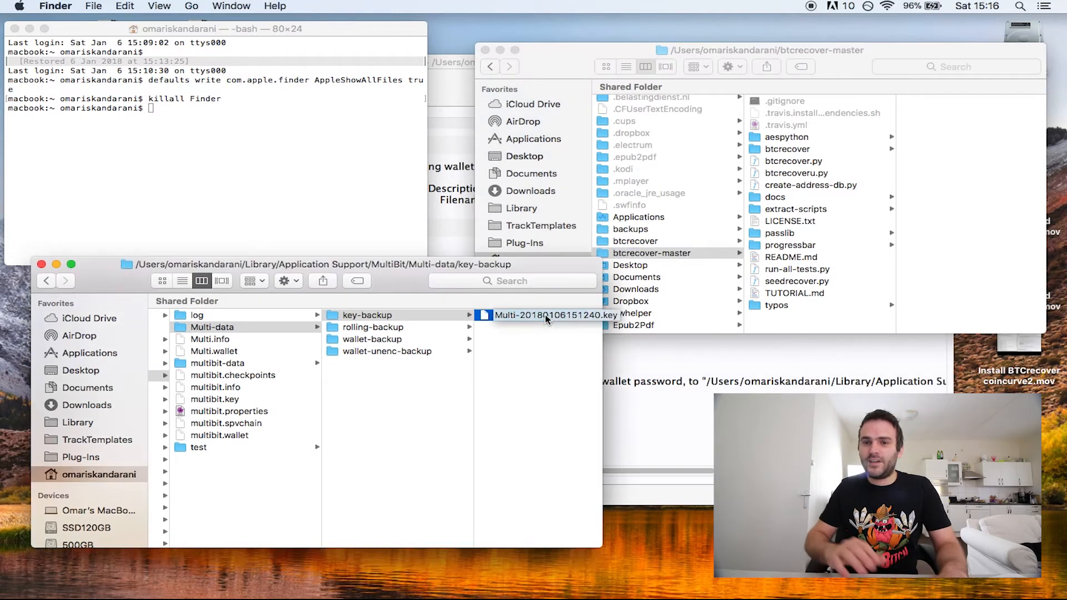
{"action": "left_click_drag", "start_coordinate": [551, 315], "coordinate": [824, 291]}
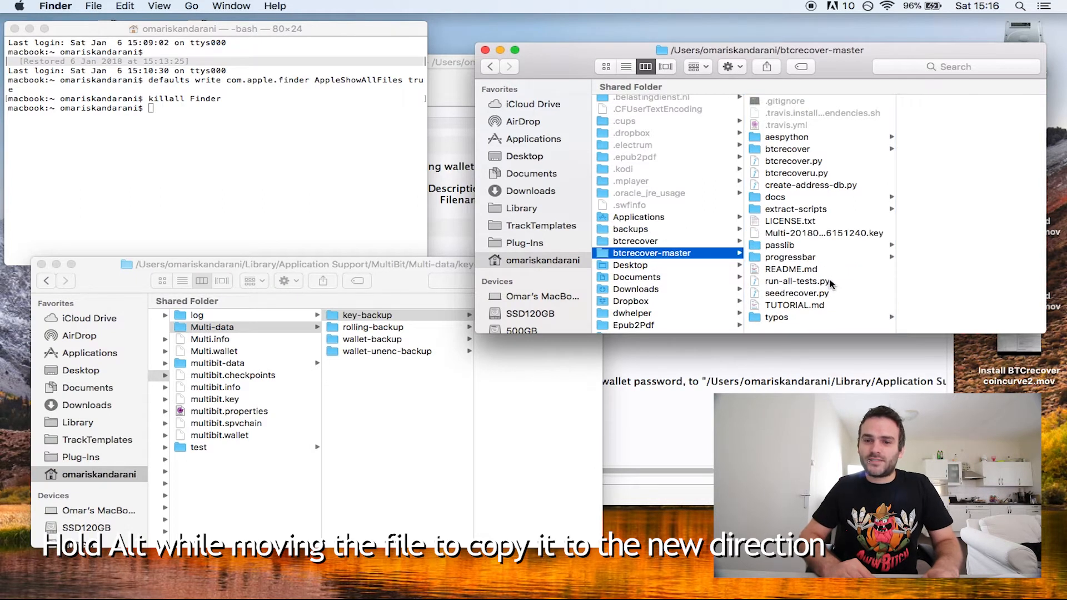
{"action": "left_click", "coordinate": [817, 234]}
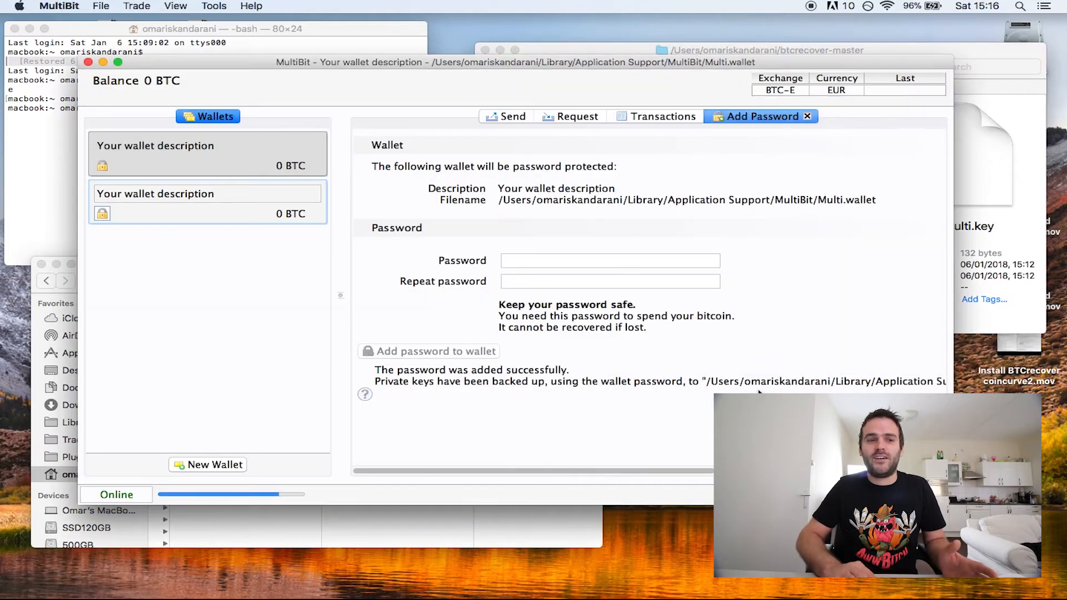
{"action": "mouse_move", "coordinate": [215, 249]}
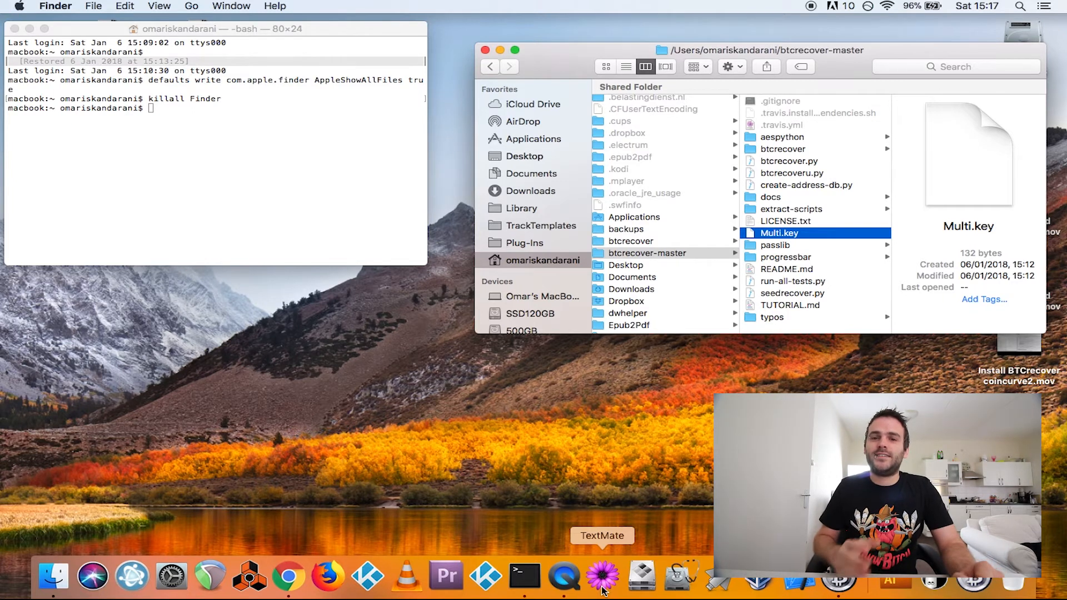
{"action": "left_click", "coordinate": [602, 574]}
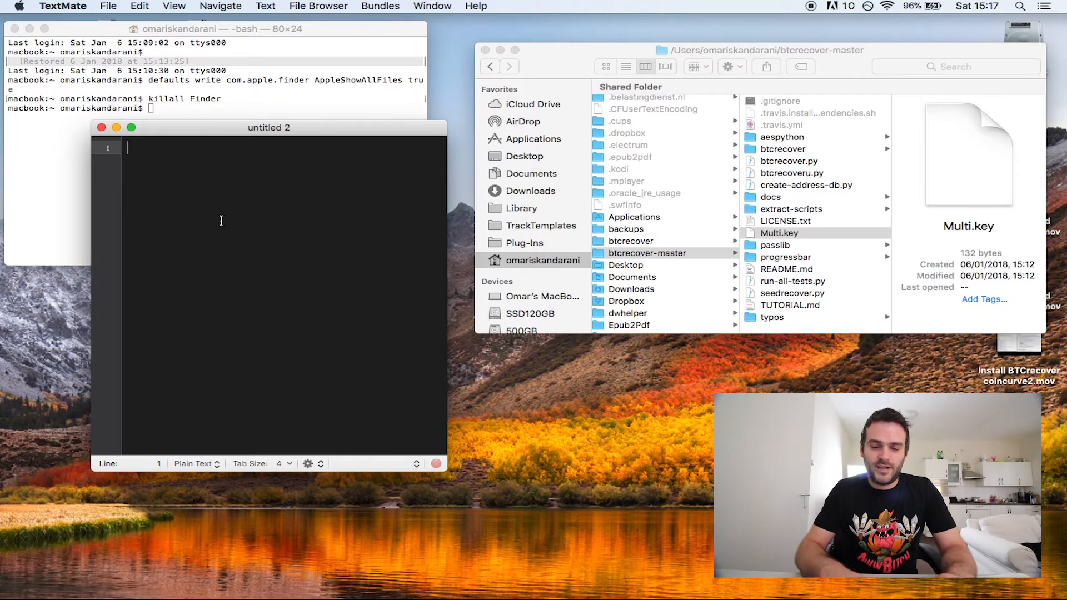
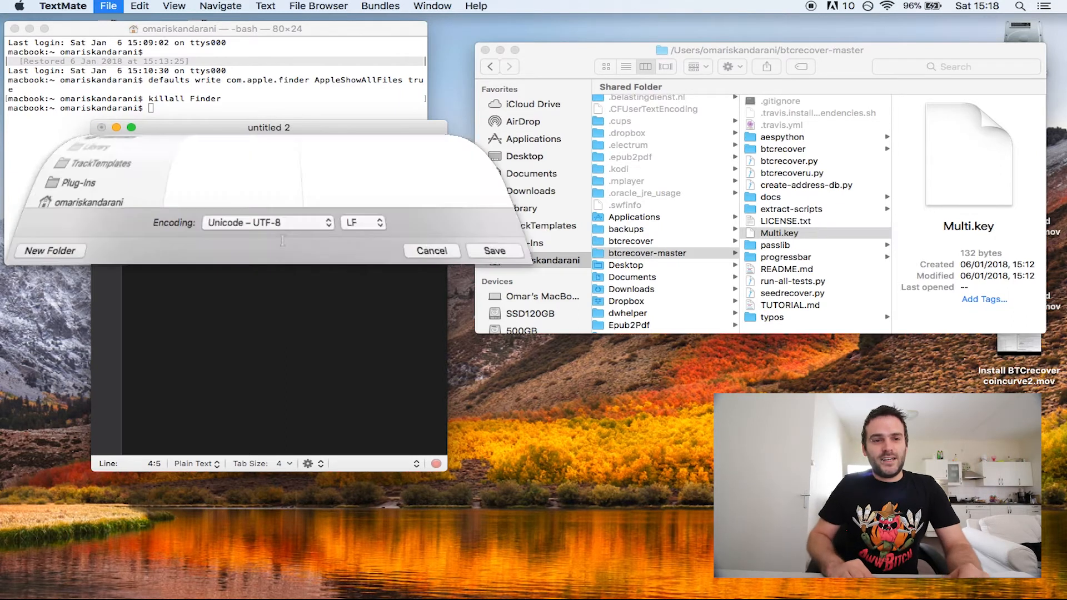
Step: Save the list as token.txt in btcrecover-master and close the document
{"action": "left_click", "coordinate": [385, 152]}
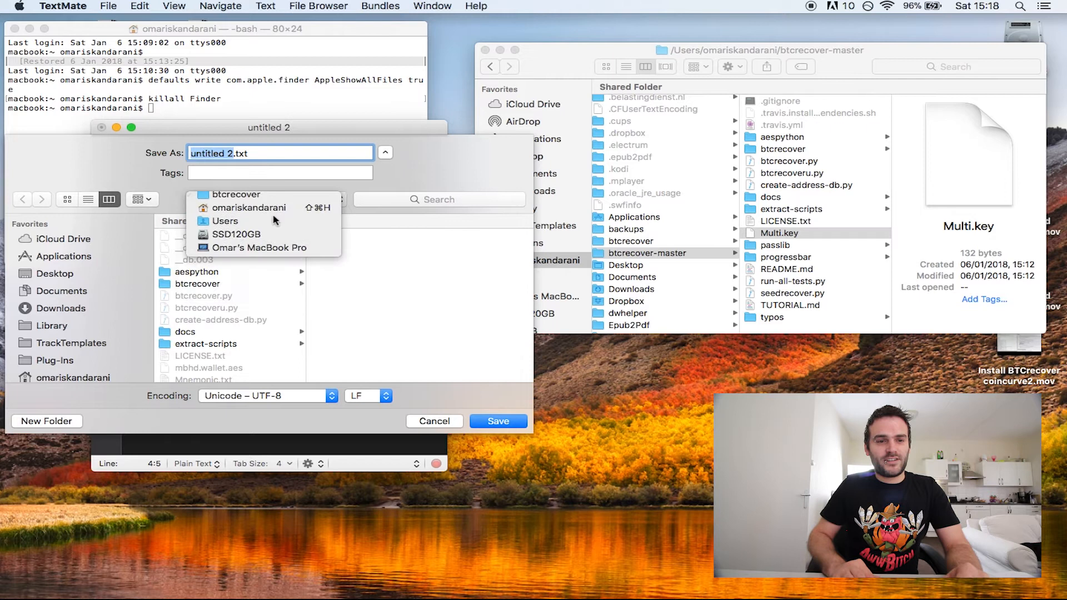
{"action": "left_click", "coordinate": [249, 208]}
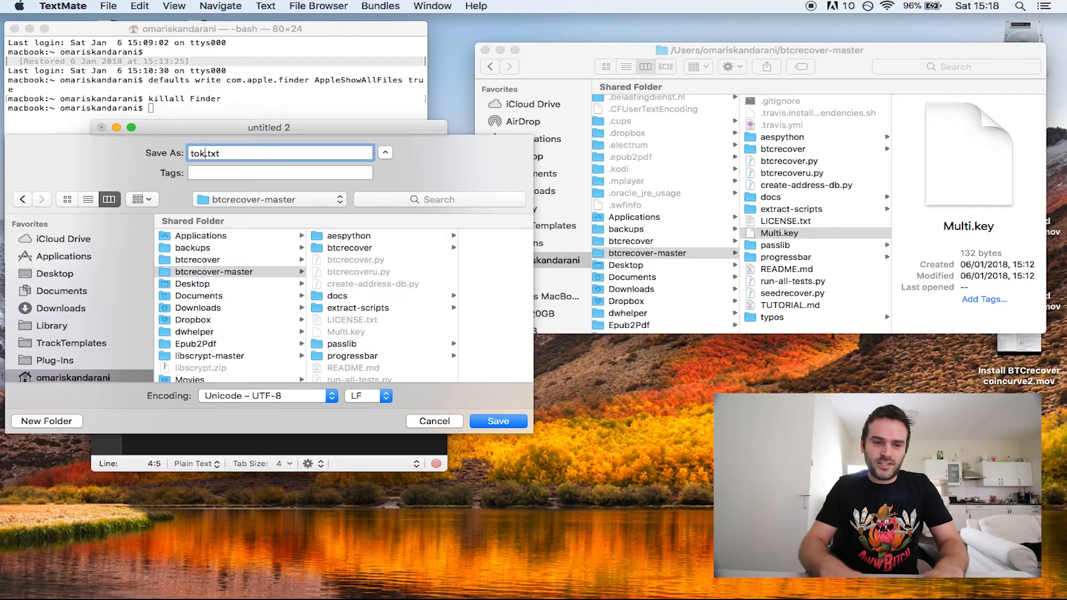
{"action": "left_click", "coordinate": [498, 420]}
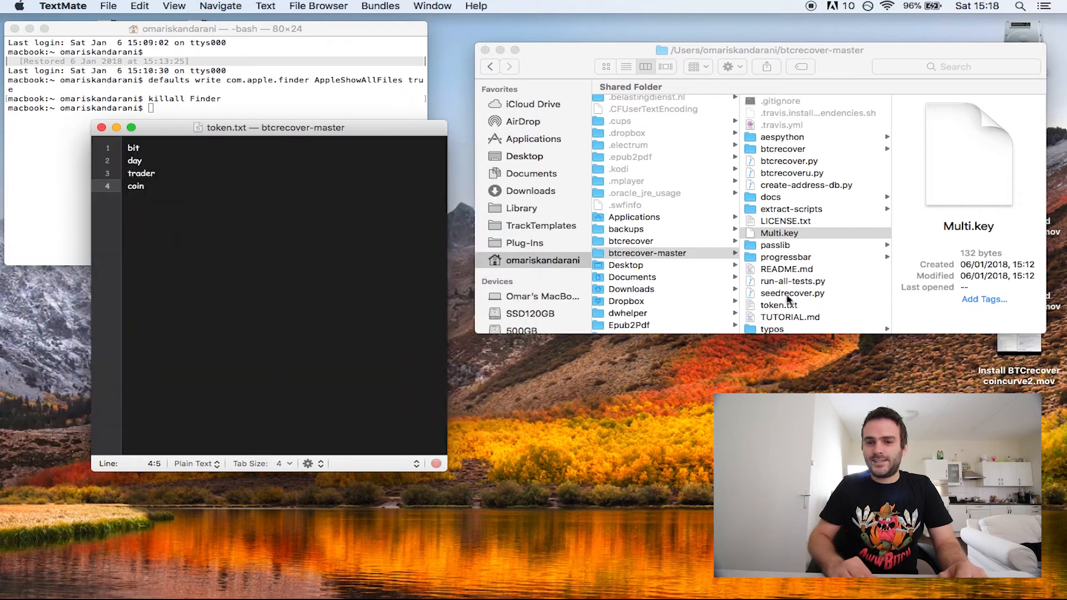
{"action": "left_click", "coordinate": [778, 304]}
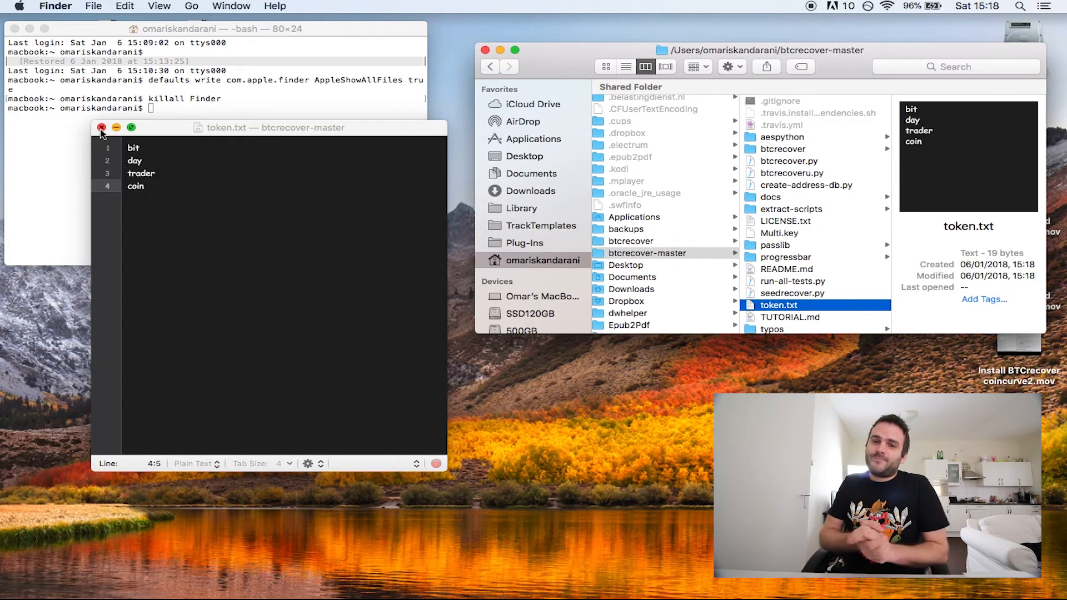
{"action": "left_click", "coordinate": [100, 128]}
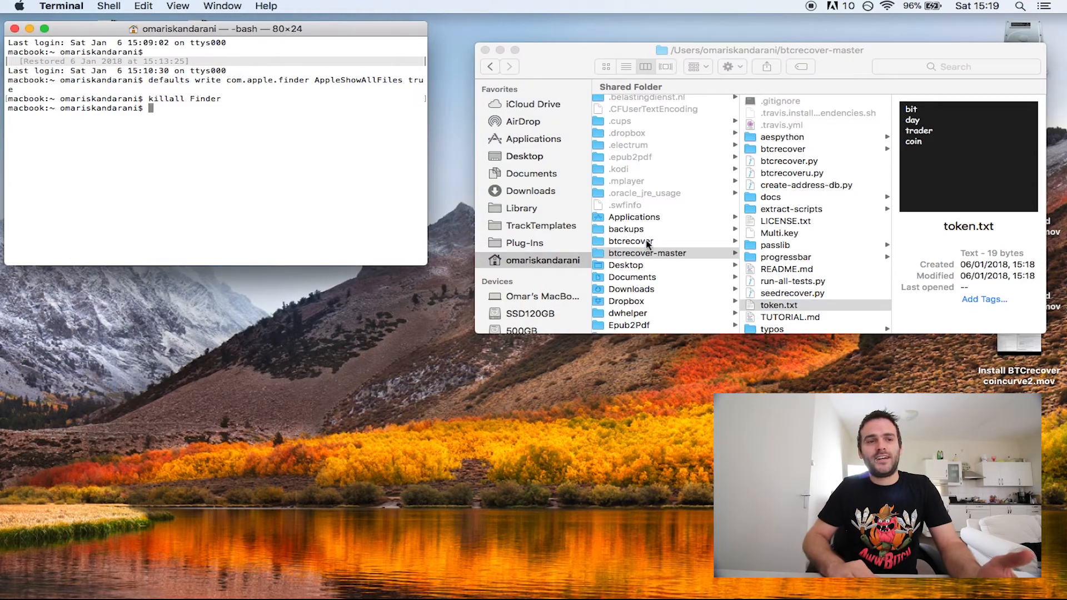
Step: cd into btcrecover-master and list its files, confirming Multi.key and token.txt
{"action": "double_click", "coordinate": [98, 108]}
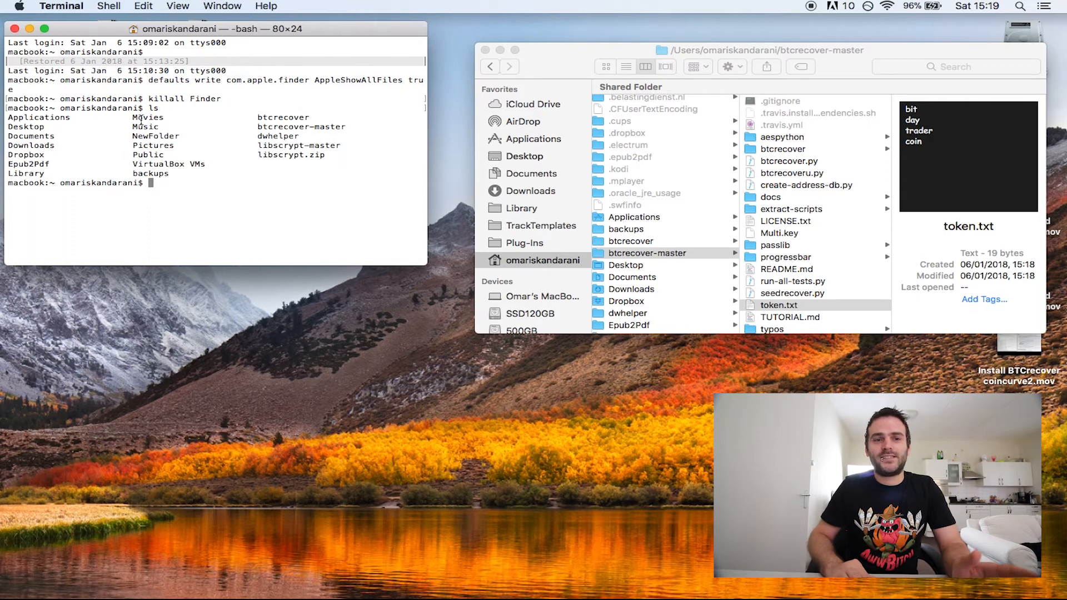
{"action": "double_click", "coordinate": [300, 127]}
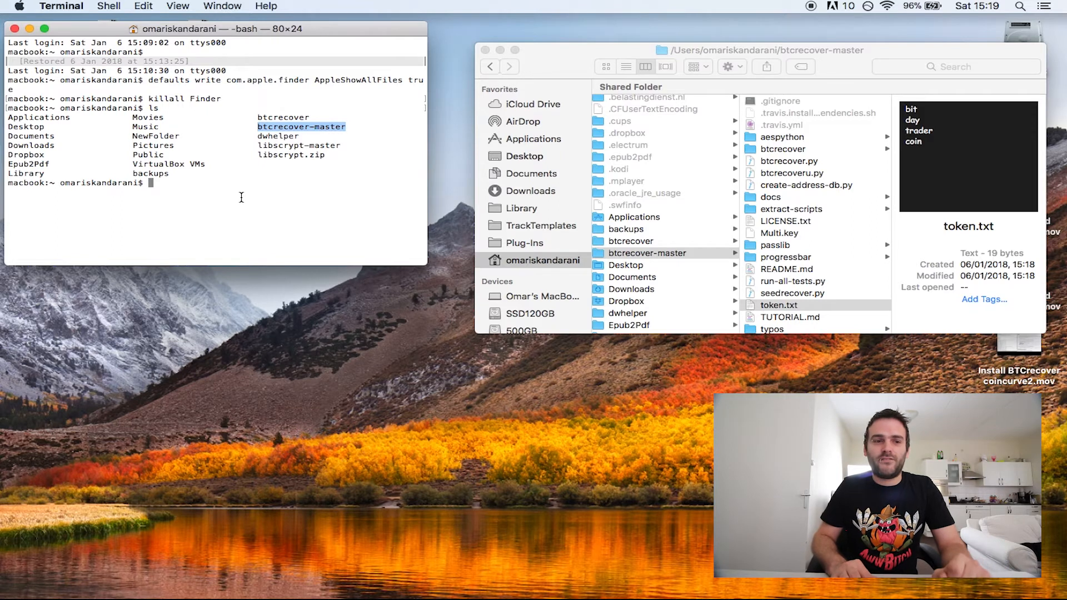
{"action": "type", "text": "cd"}
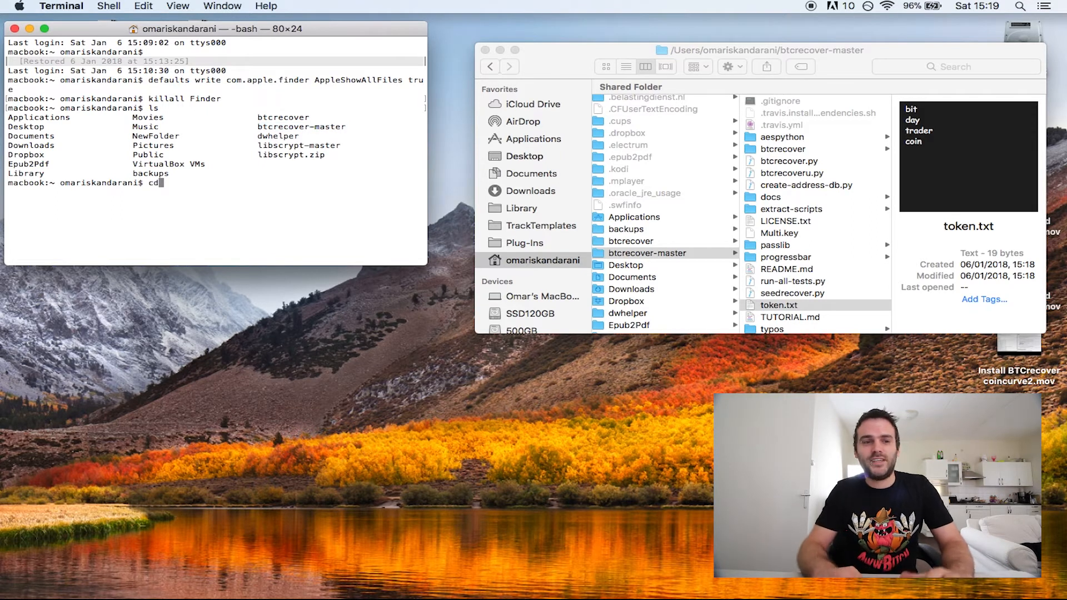
{"action": "type", "text": "btcrecover-master"}
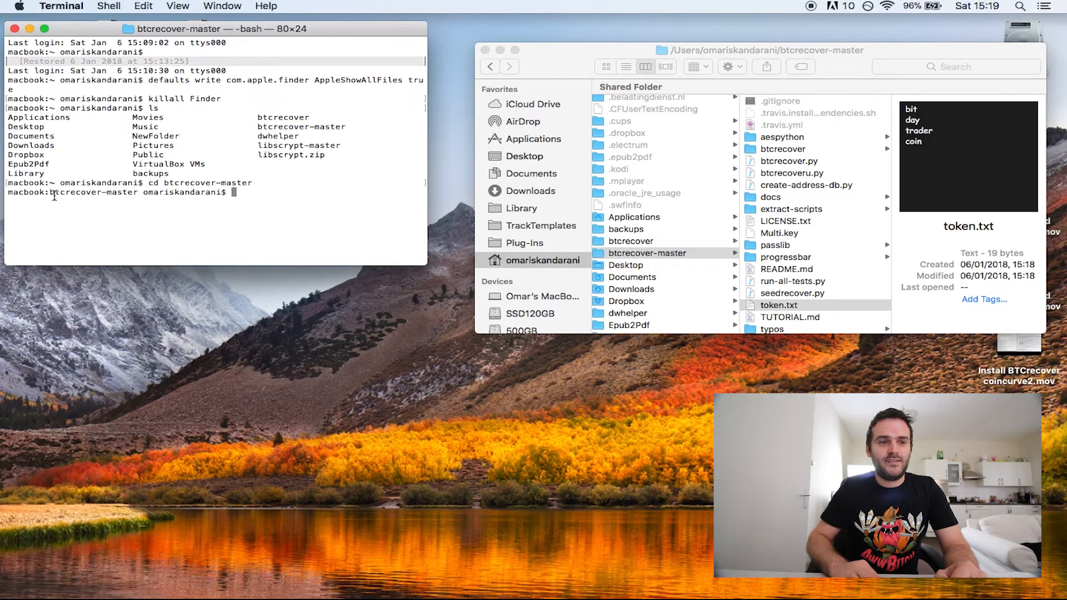
{"action": "double_click", "coordinate": [91, 194]}
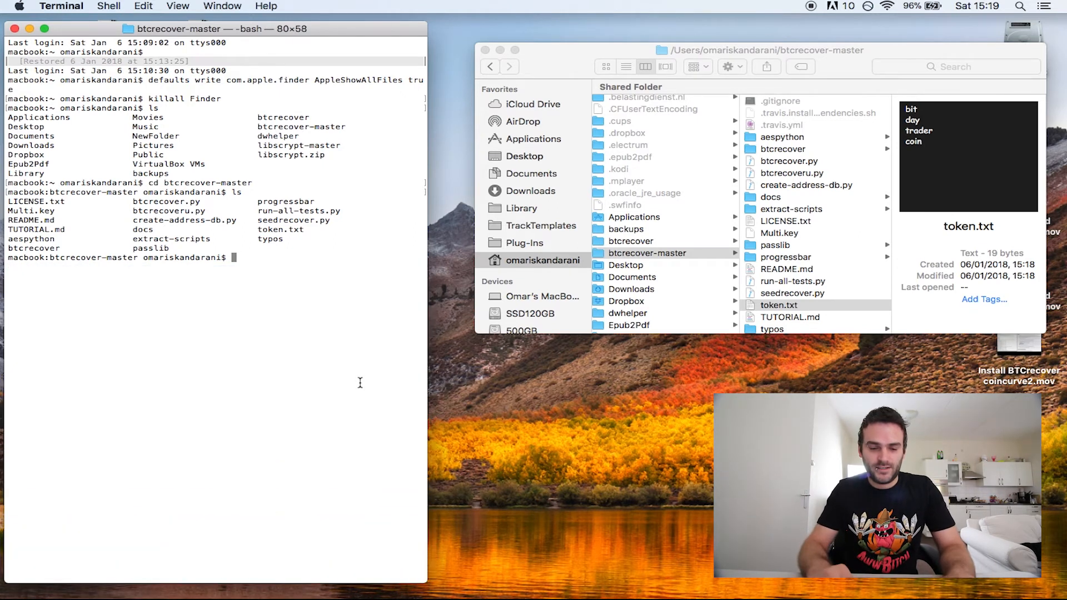
Step: Run 'python btcrecover.py --help' and read through its command-line options
{"action": "type", "text": "p"}
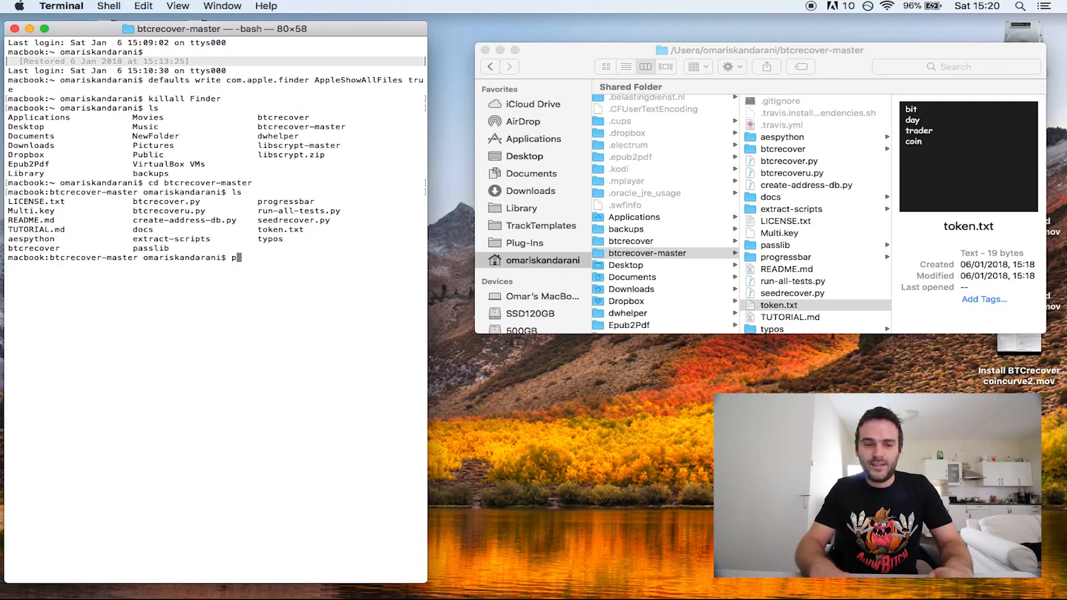
{"action": "type", "text": "ython"}
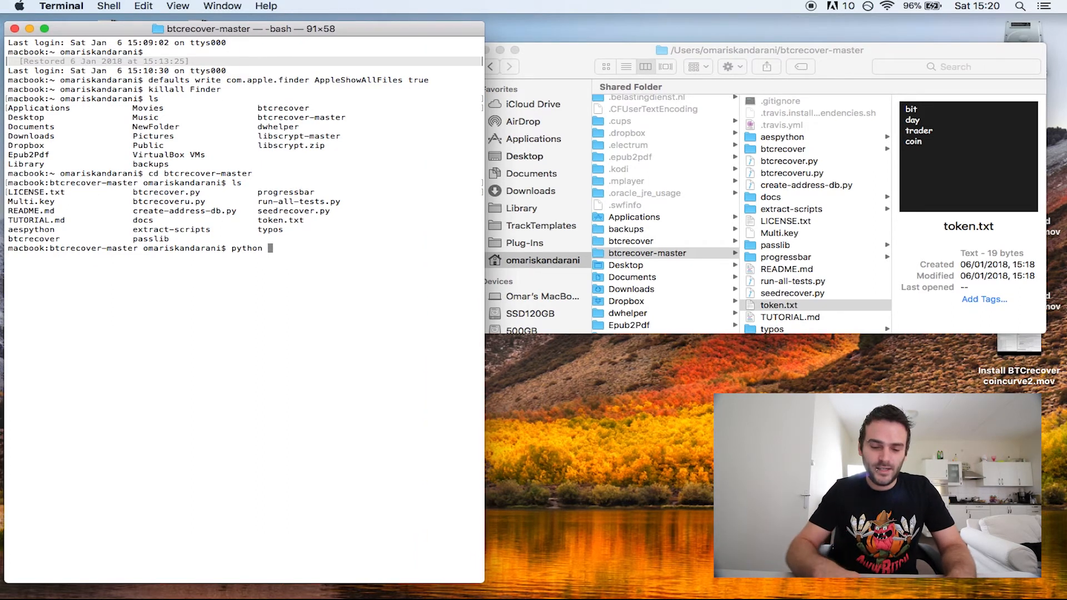
{"action": "type", "text": "btcrecover.py"}
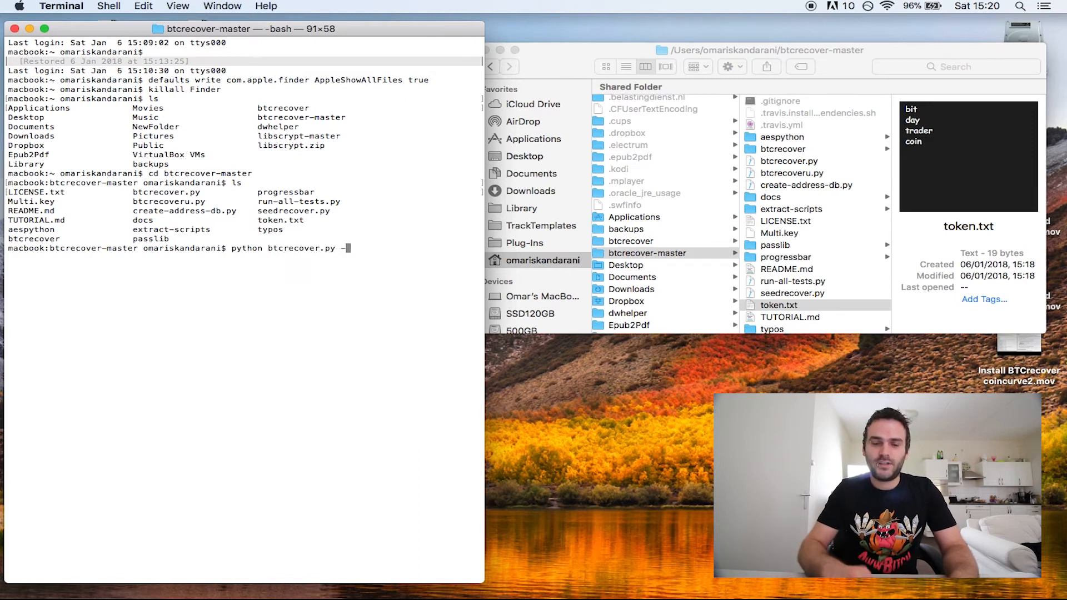
{"action": "type", "text": "--help"}
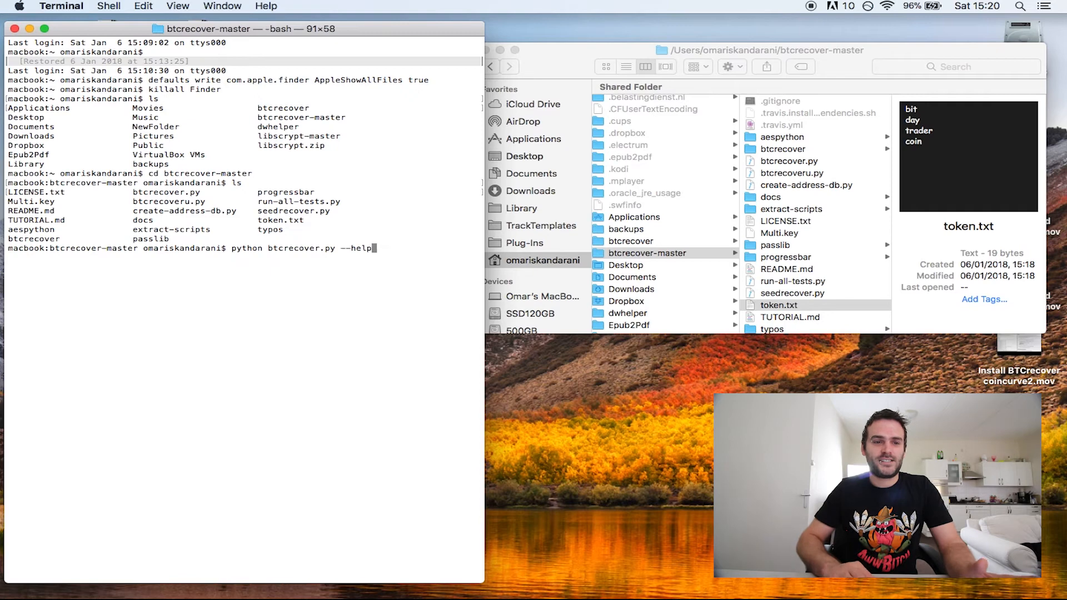
{"action": "key", "text": "Return"}
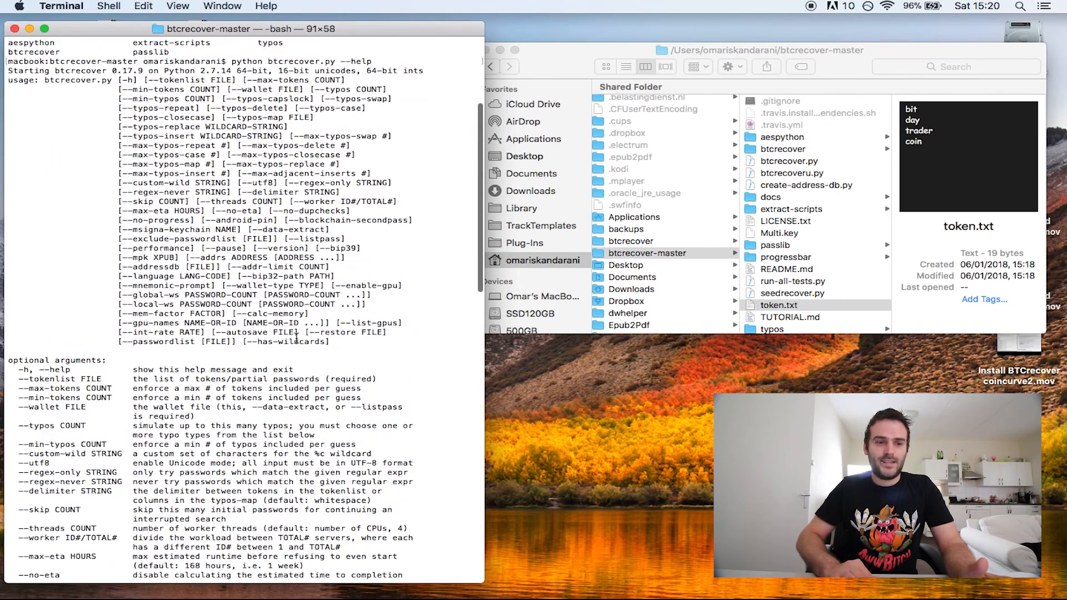
{"action": "scroll", "scroll_direction": "down", "scroll_amount": 3}
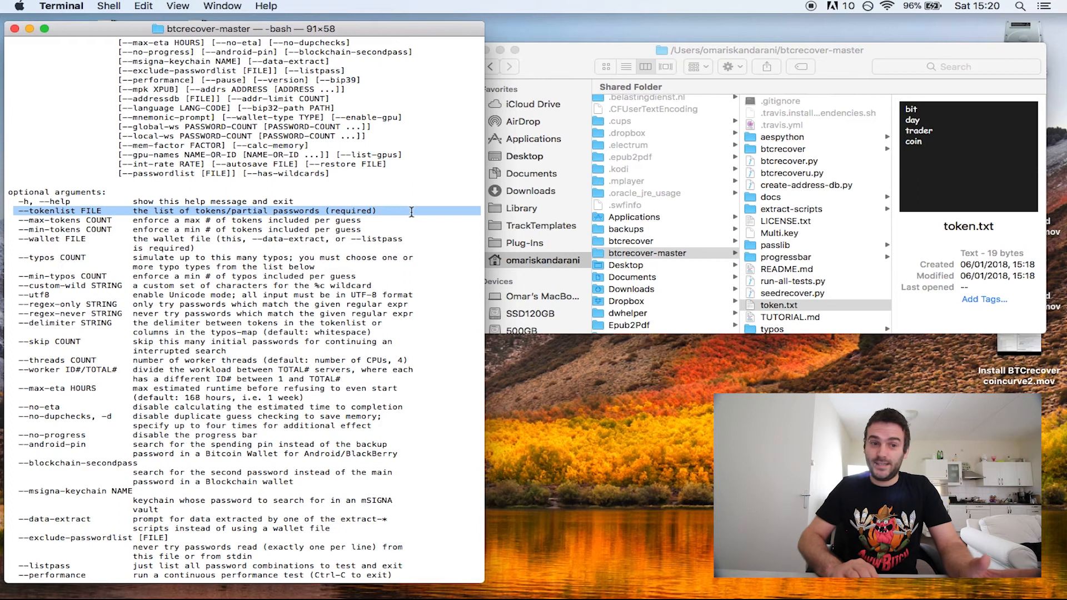
{"action": "scroll", "scroll_direction": "down", "scroll_amount": 3}
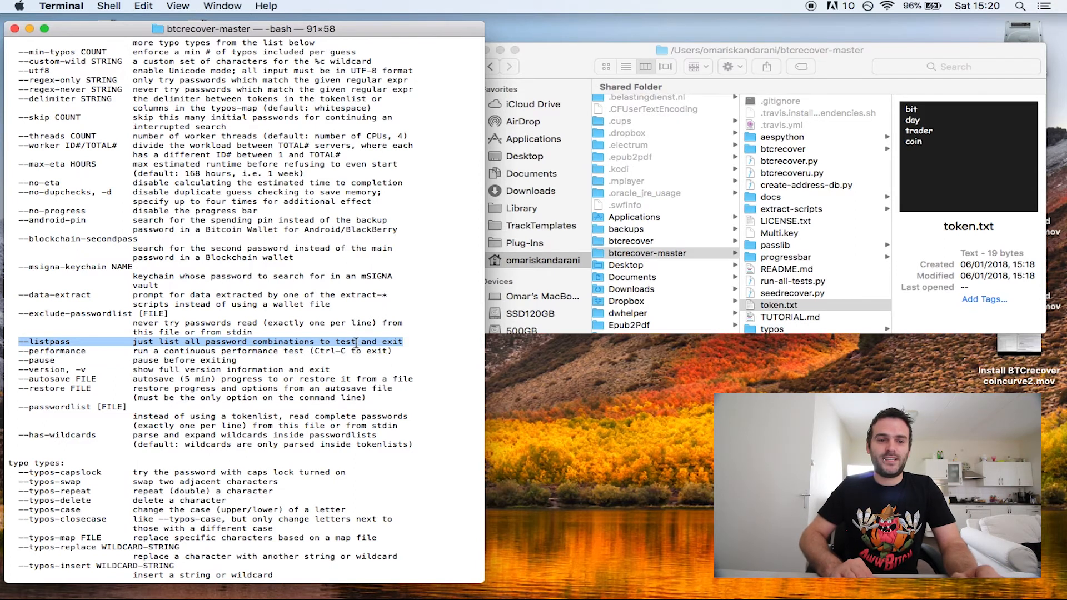
{"action": "scroll", "scroll_direction": "down", "scroll_amount": 3}
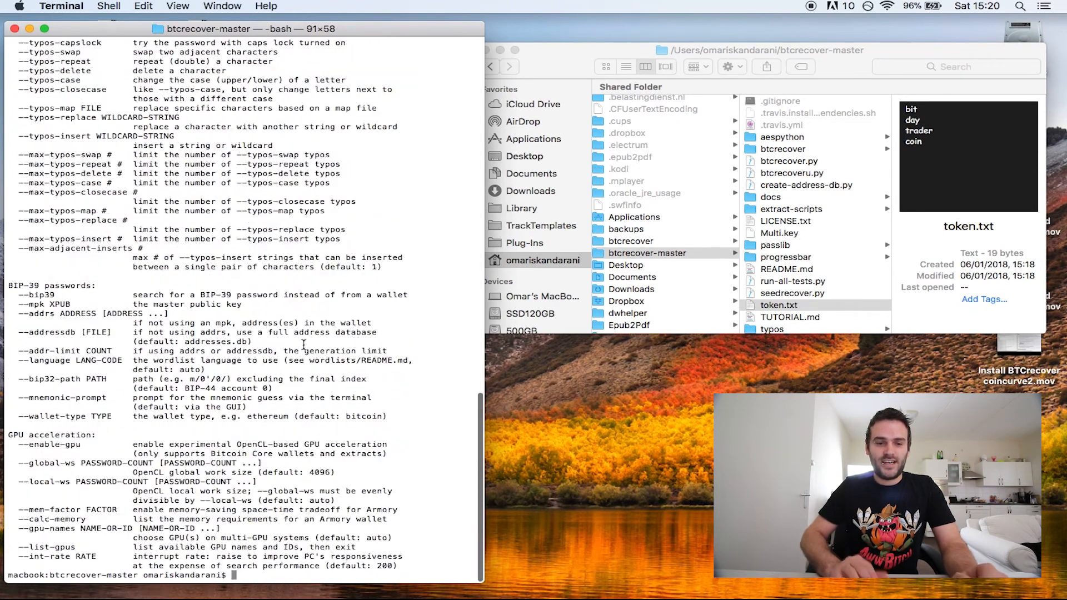
Step: Run btcrecover with --tokenlist token.txt --listpass to print all 64 candidate passwords
{"action": "type", "text": "python btcrecover.py --help"}
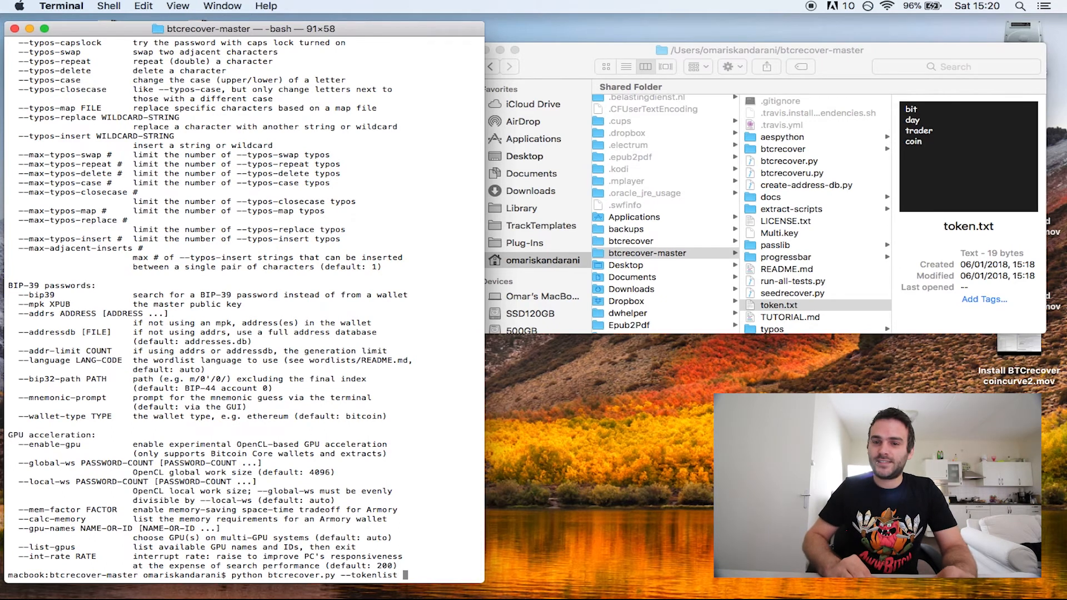
{"action": "type", "text": "token.txt"}
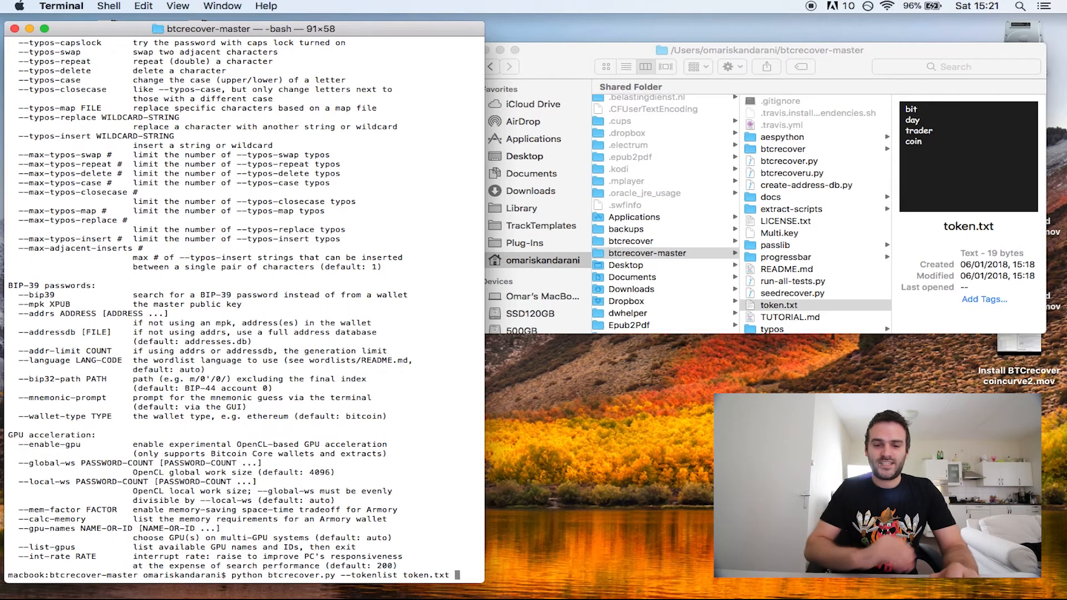
{"action": "type", "text": "--li"}
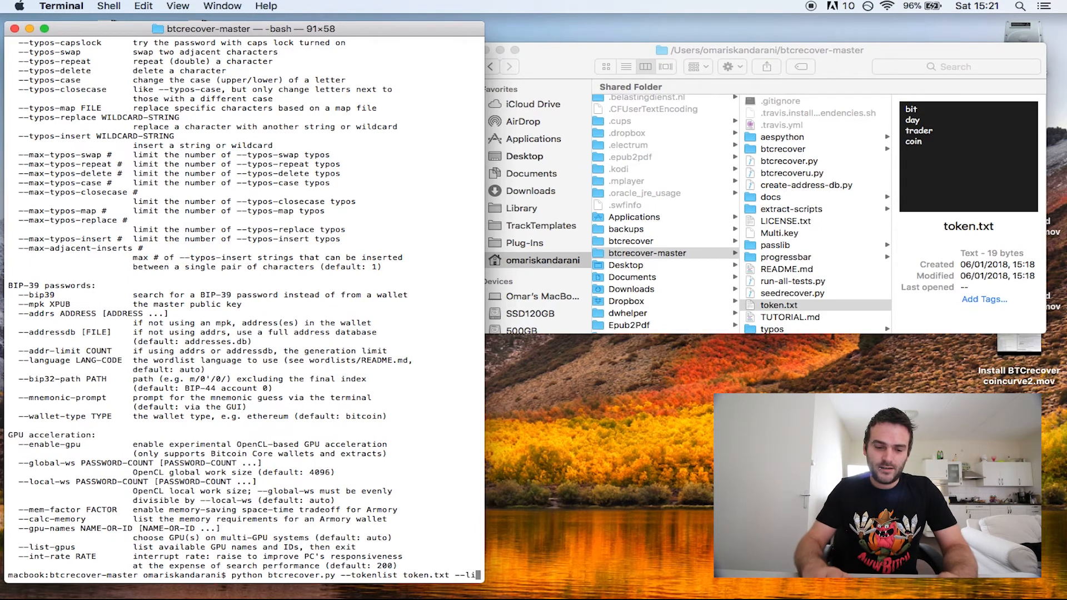
{"action": "key", "text": "Return"}
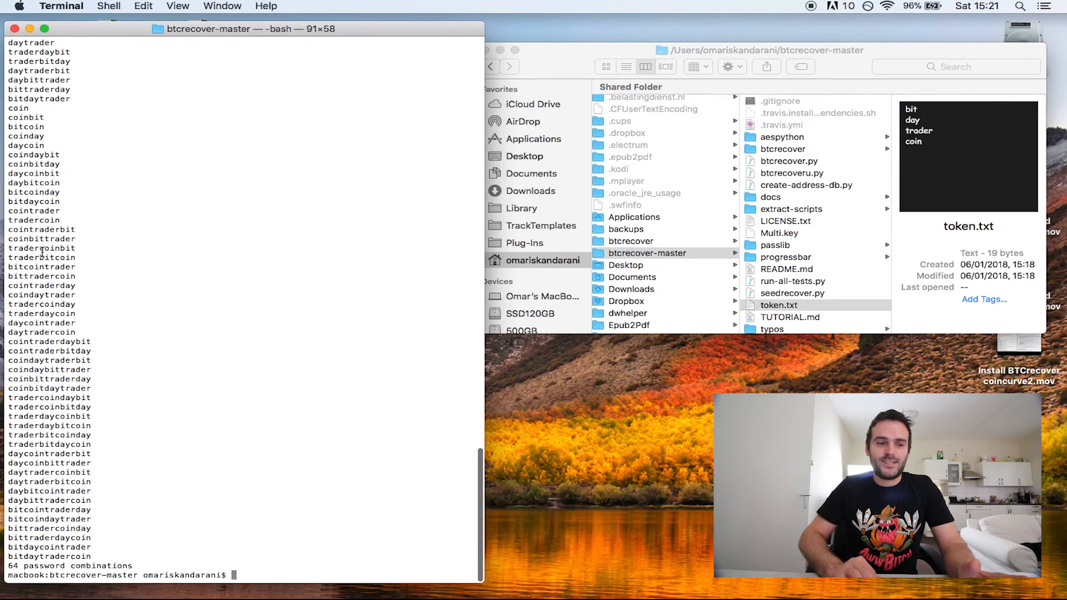
{"action": "type", "text": "python btcrecover.py --tokenlist token.txt --listpass"}
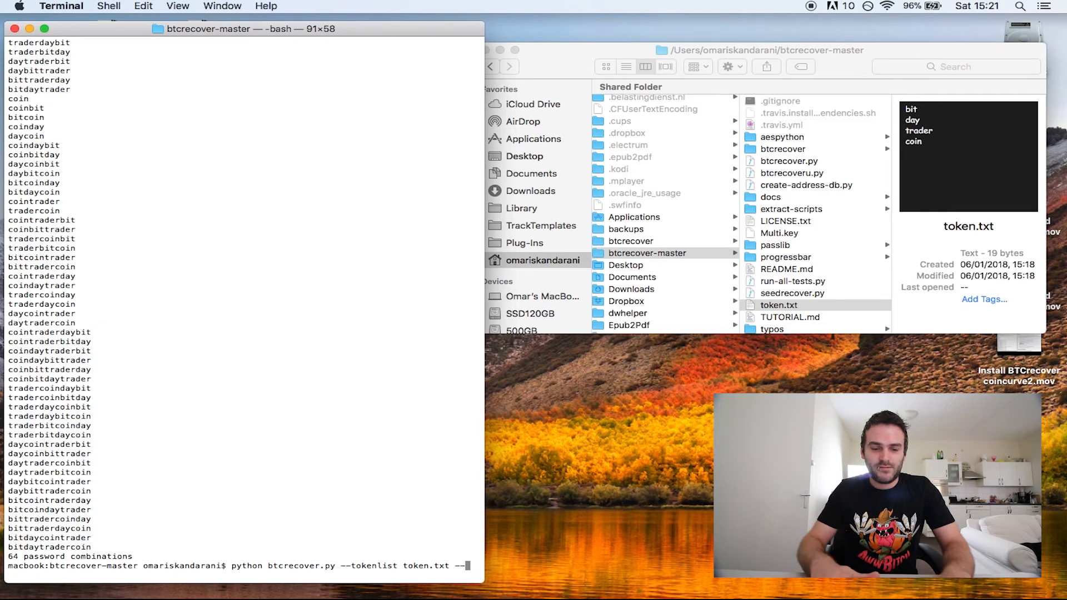
{"action": "type", "text": "wallet"}
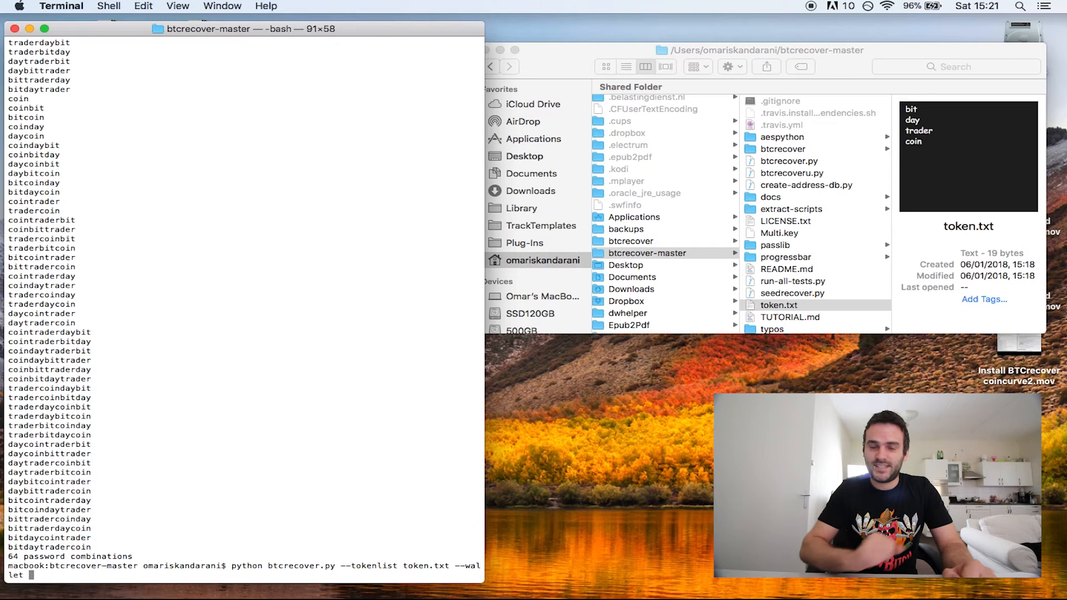
{"action": "mouse_move", "coordinate": [643, 194]}
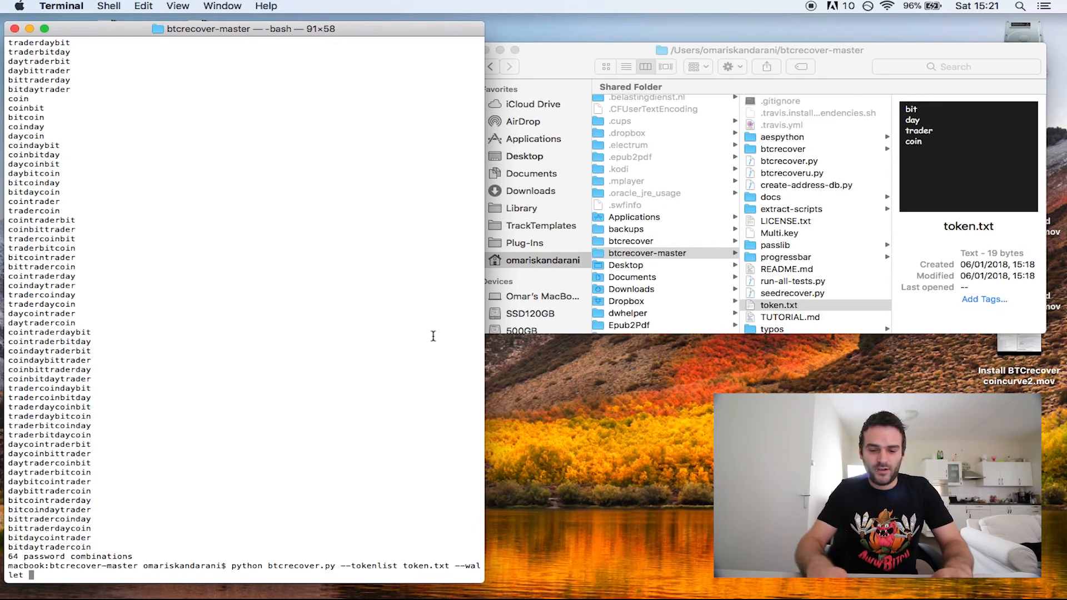
{"action": "type", "text": "Multi.key"}
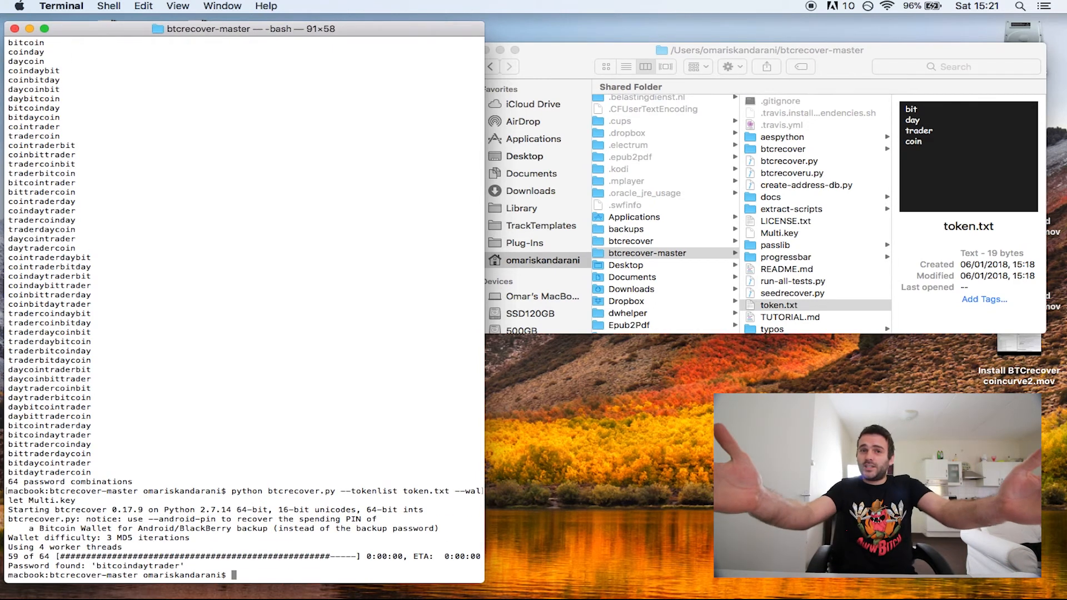
{"action": "double_click", "coordinate": [136, 565]}
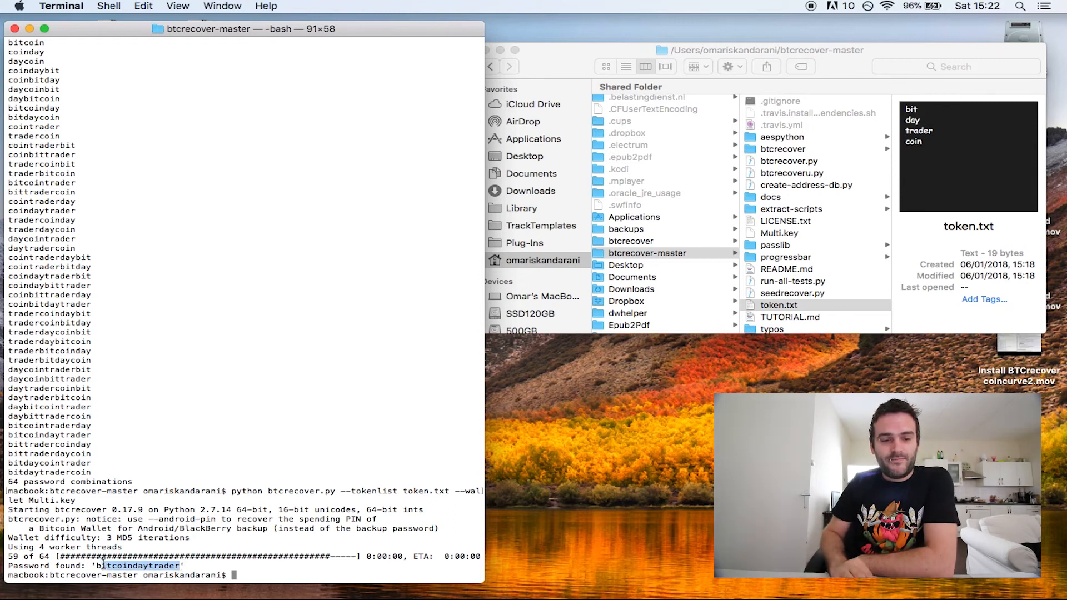